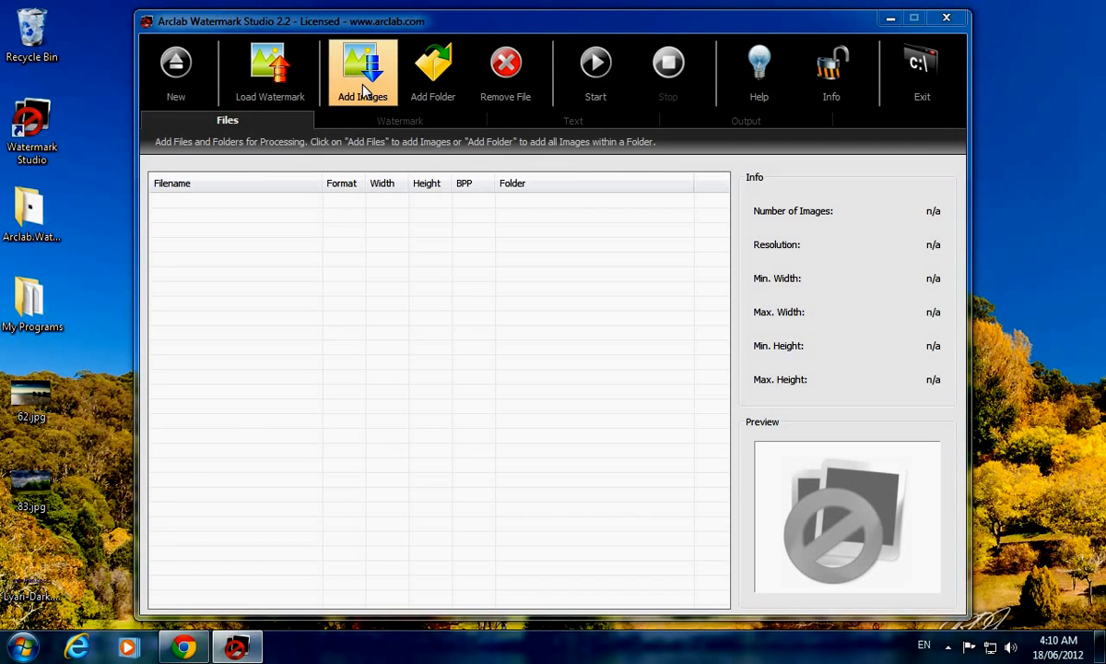
- Add the desktop photos 62.jpg and 83.jpg to the image processing list
left_click(361, 72)
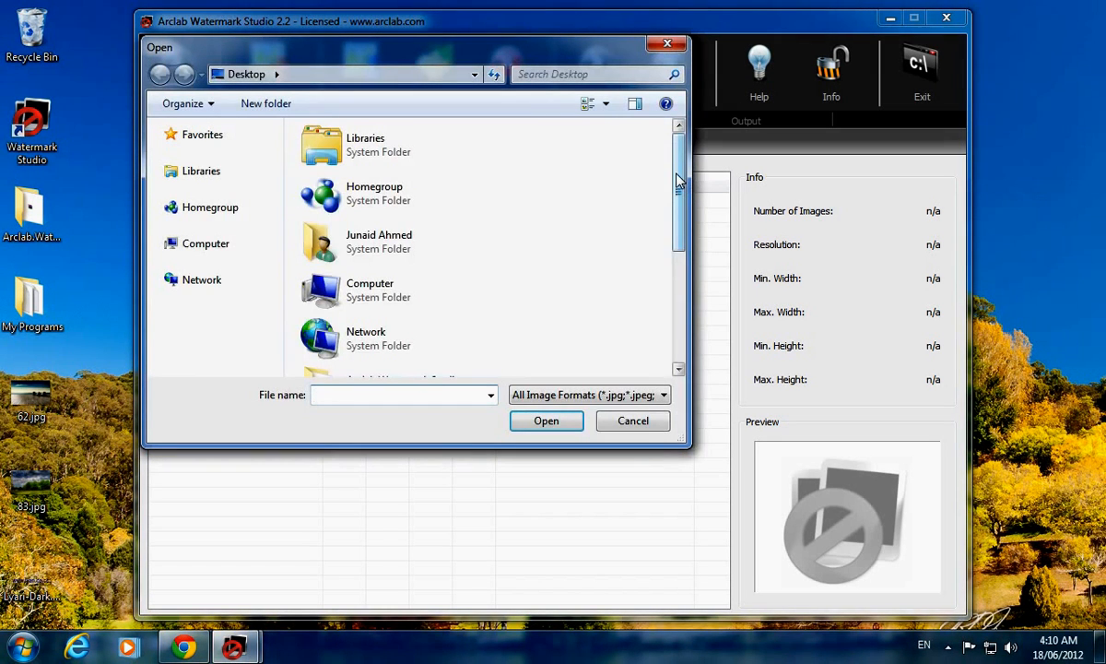
scroll("down", 3)
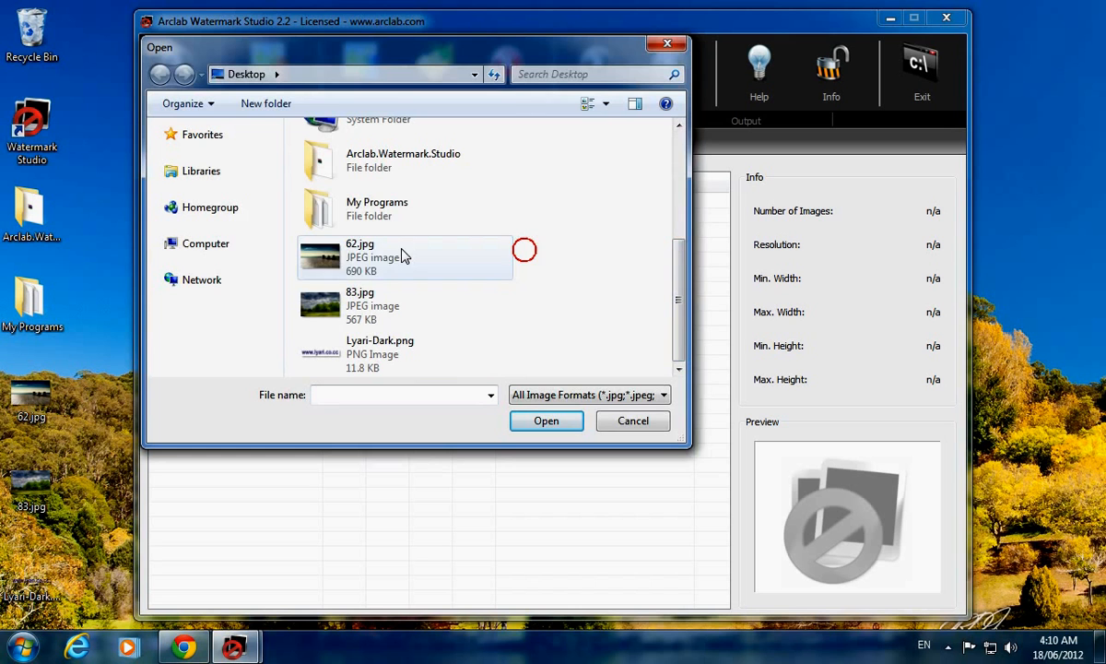
left_click(404, 257)
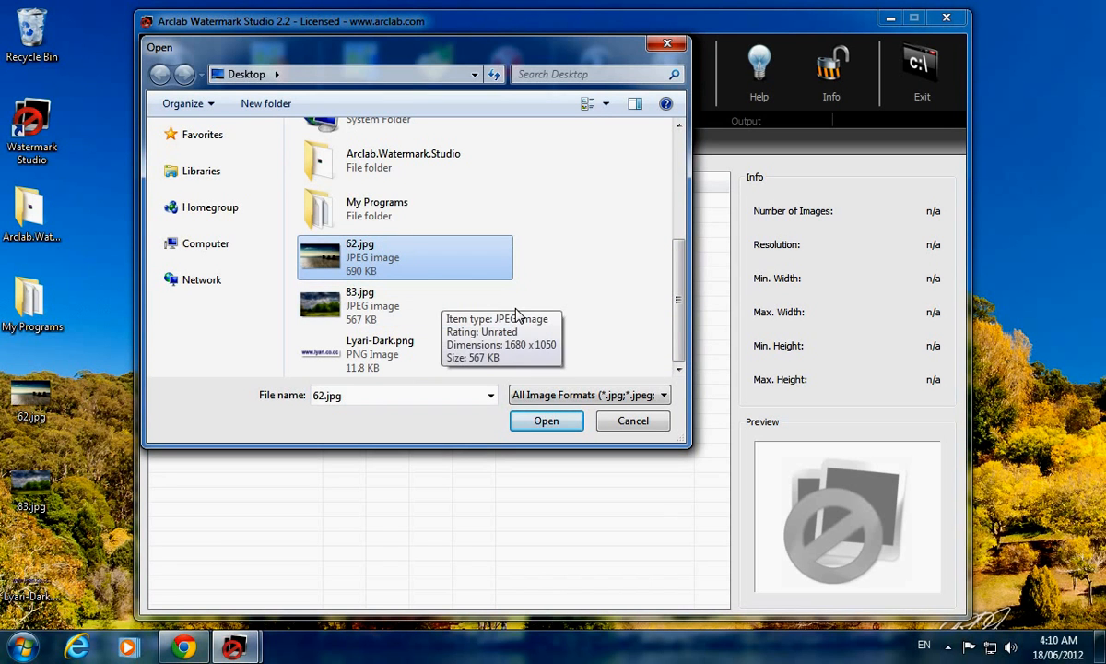
left_click(360, 304)
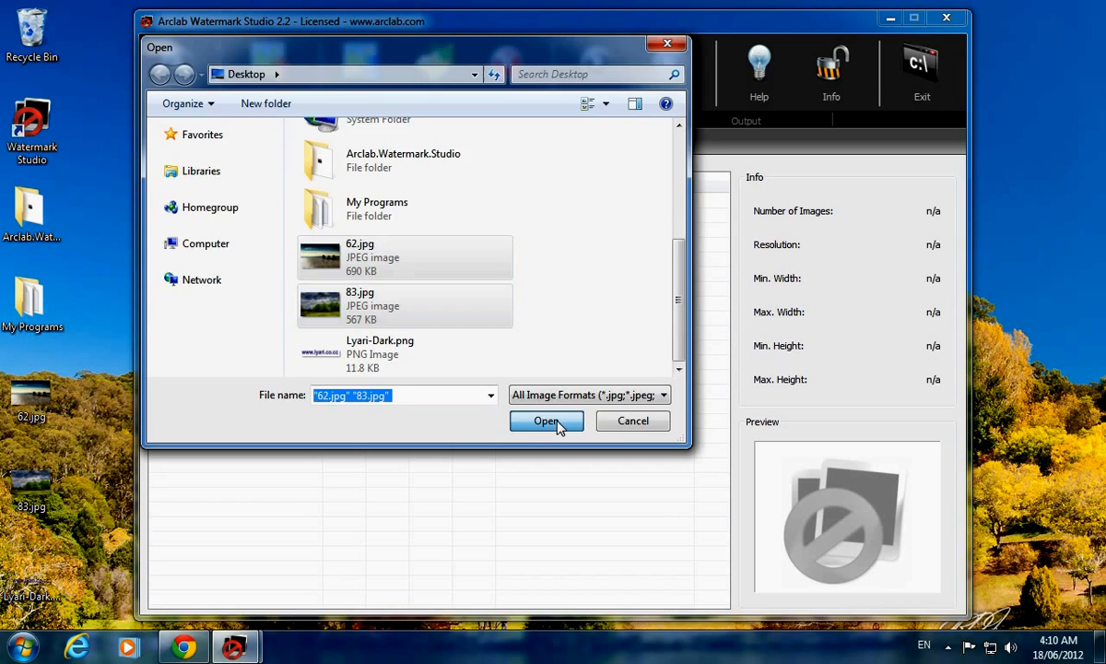
left_click(545, 420)
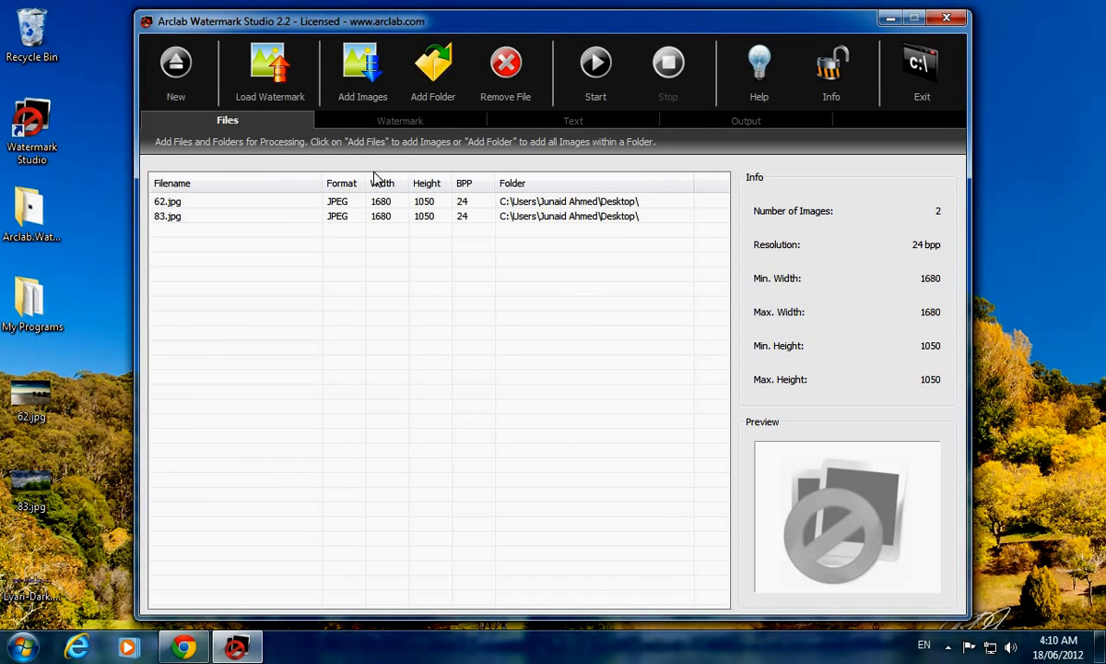
- Preview the Copyright Black and another preset watermark on both photos
left_click(398, 119)
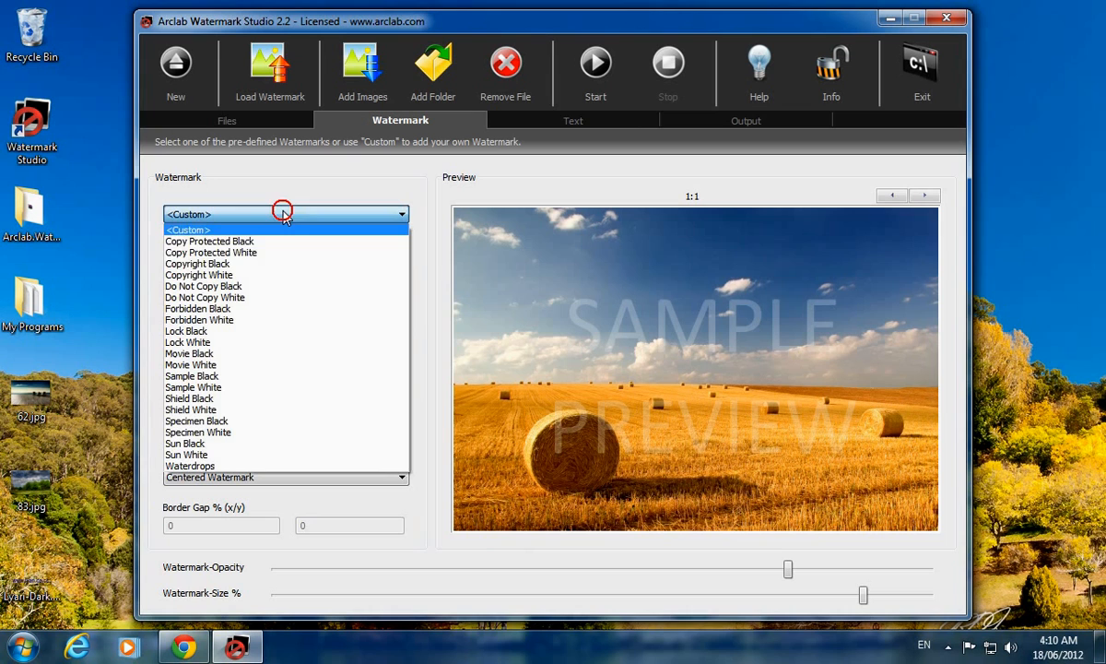
left_click(197, 264)
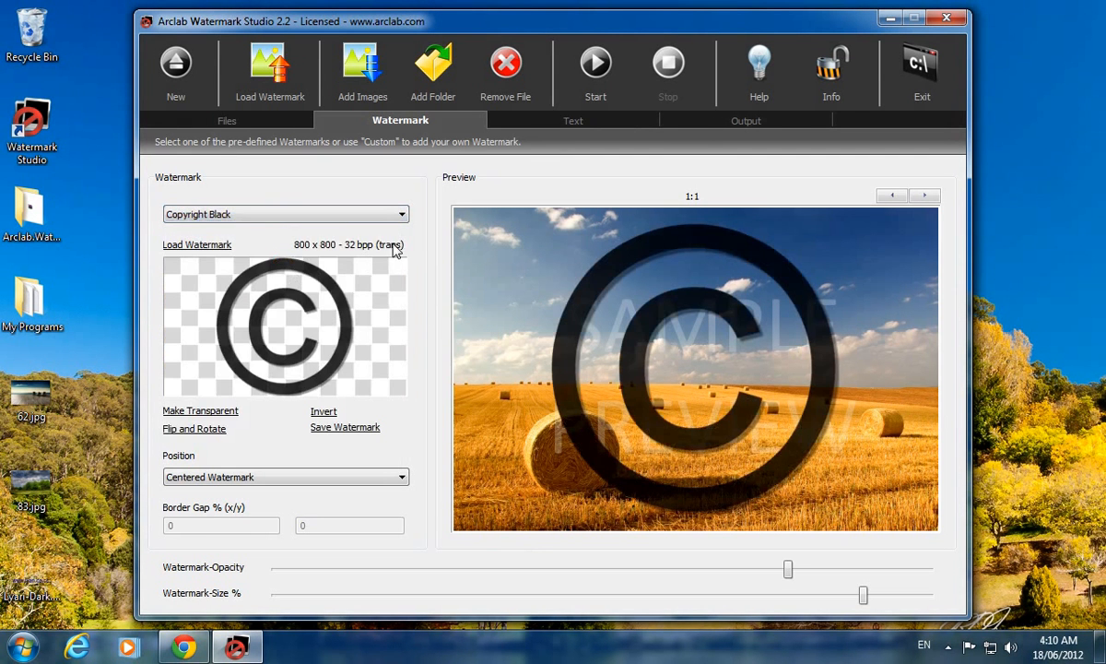
left_click(285, 214)
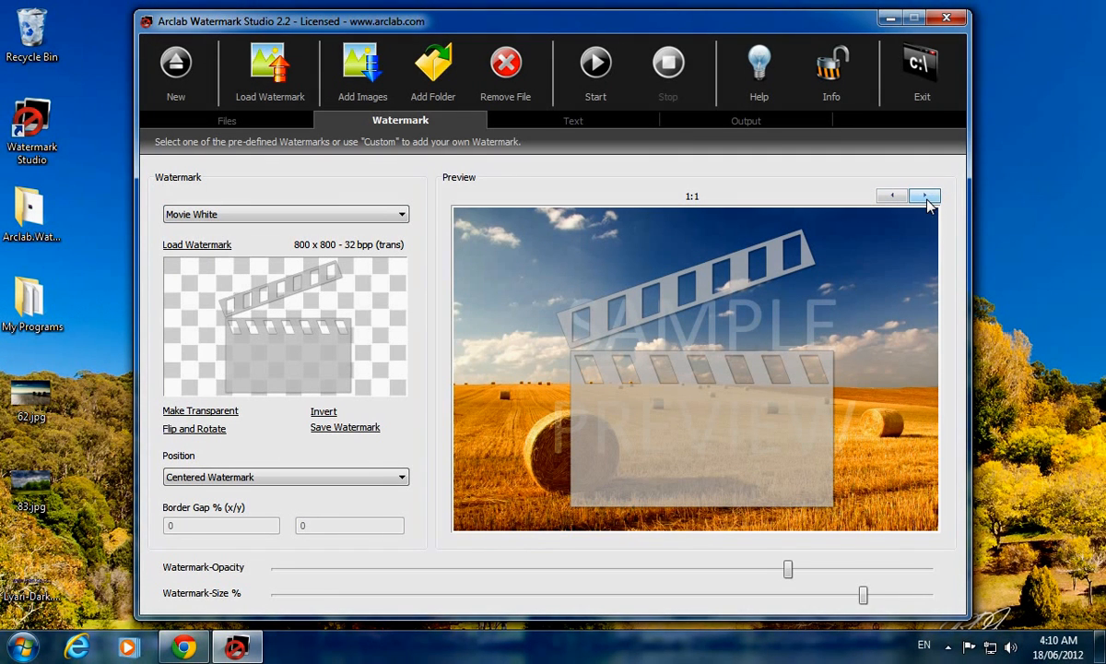
left_click(926, 195)
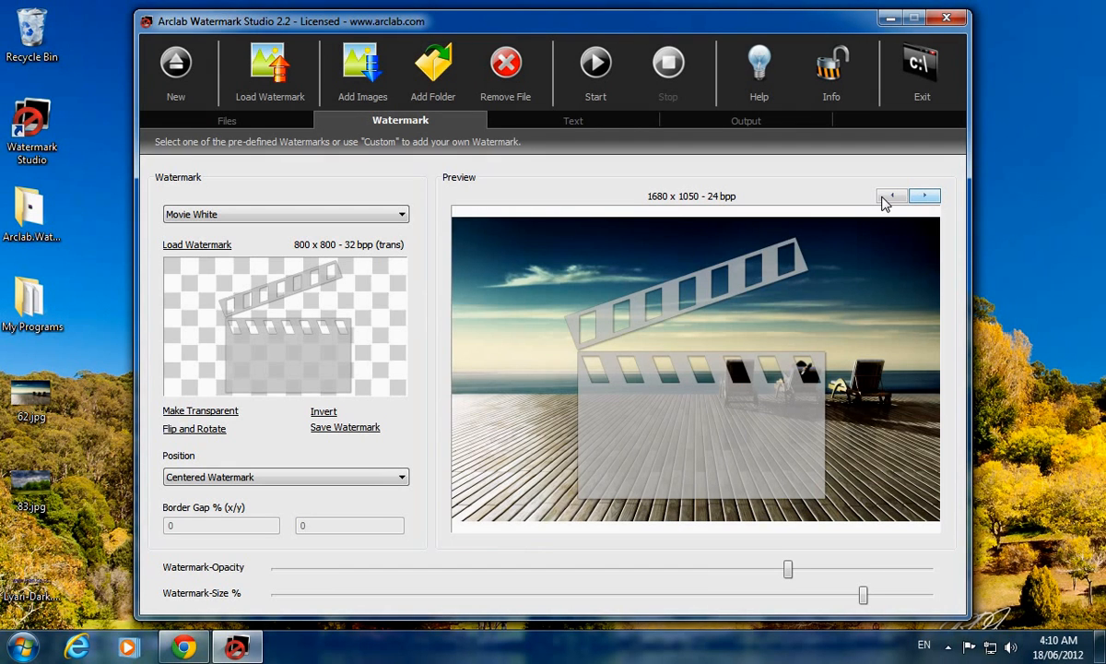
- Preview the Specimen Black and Do Not Copy watermark presets
left_click(891, 195)
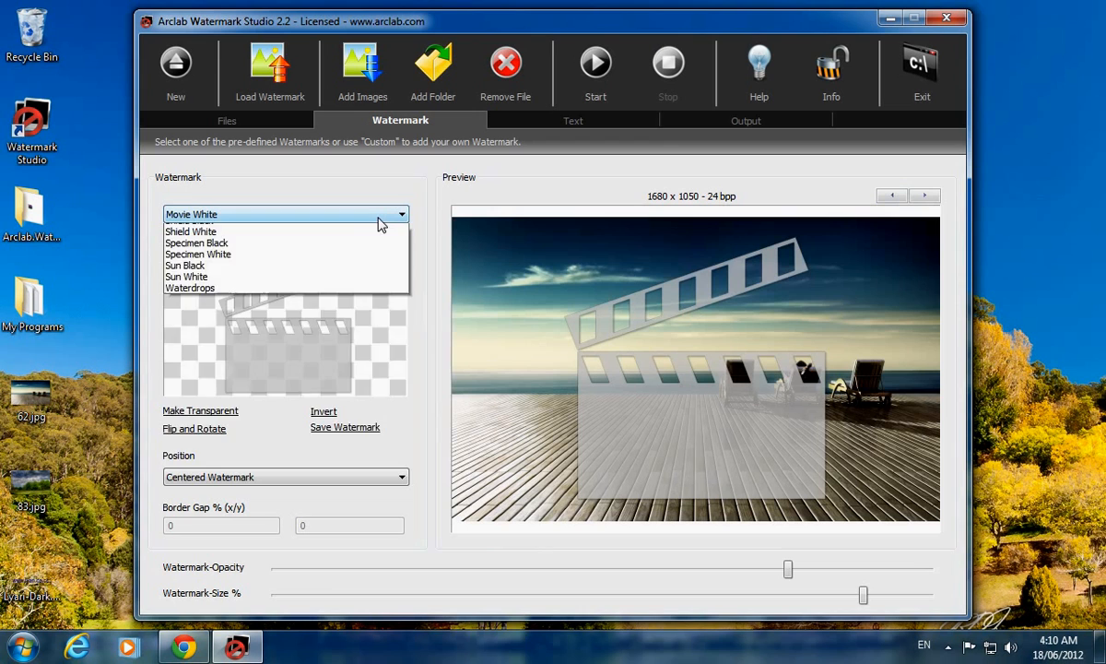
left_click(195, 244)
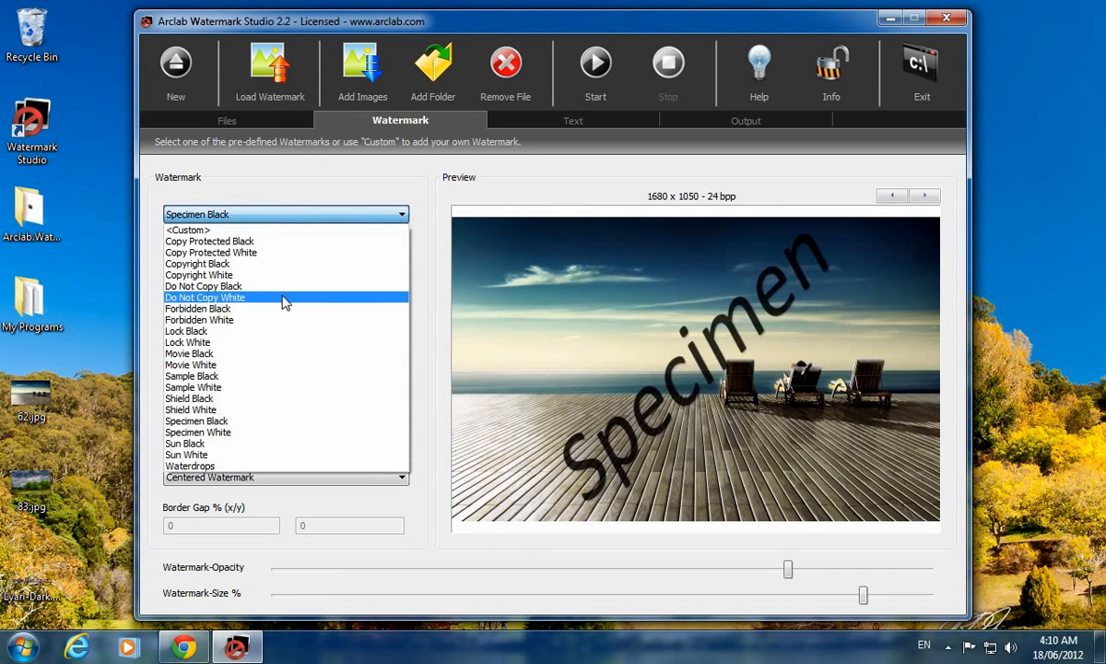
left_click(202, 297)
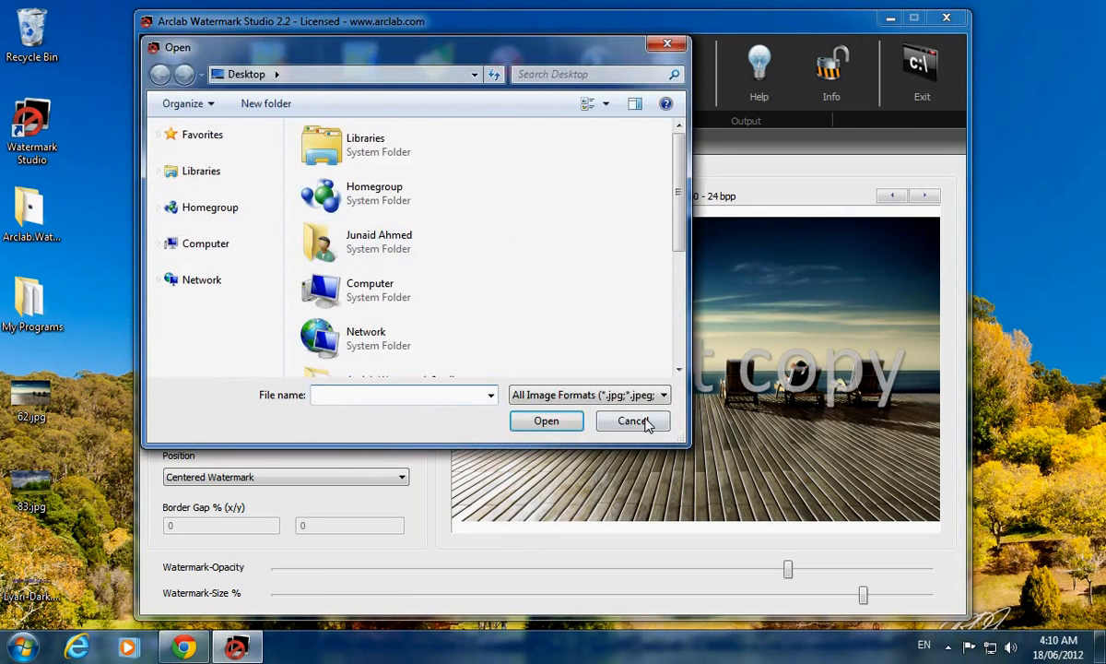
scroll("down", 3)
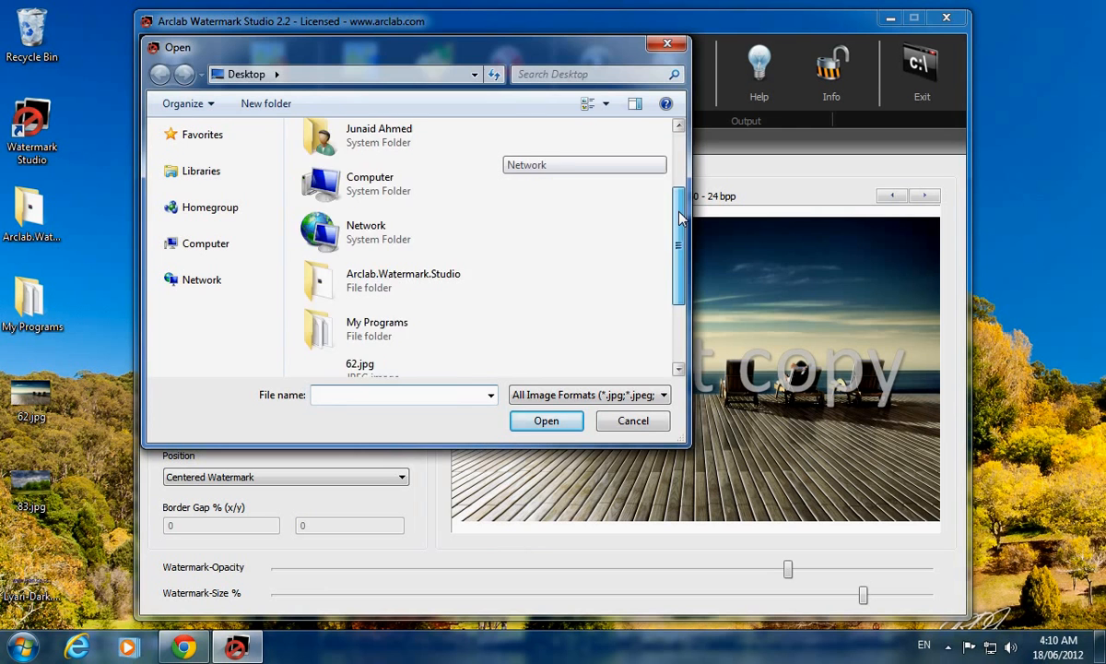
scroll("down", 3)
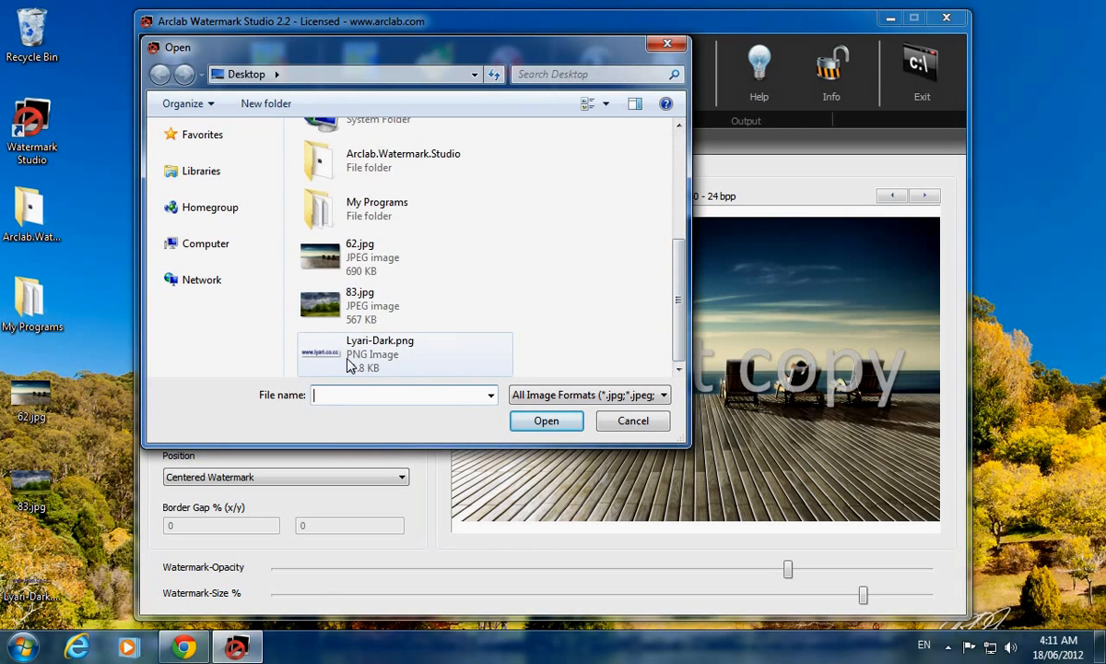
left_click(404, 354)
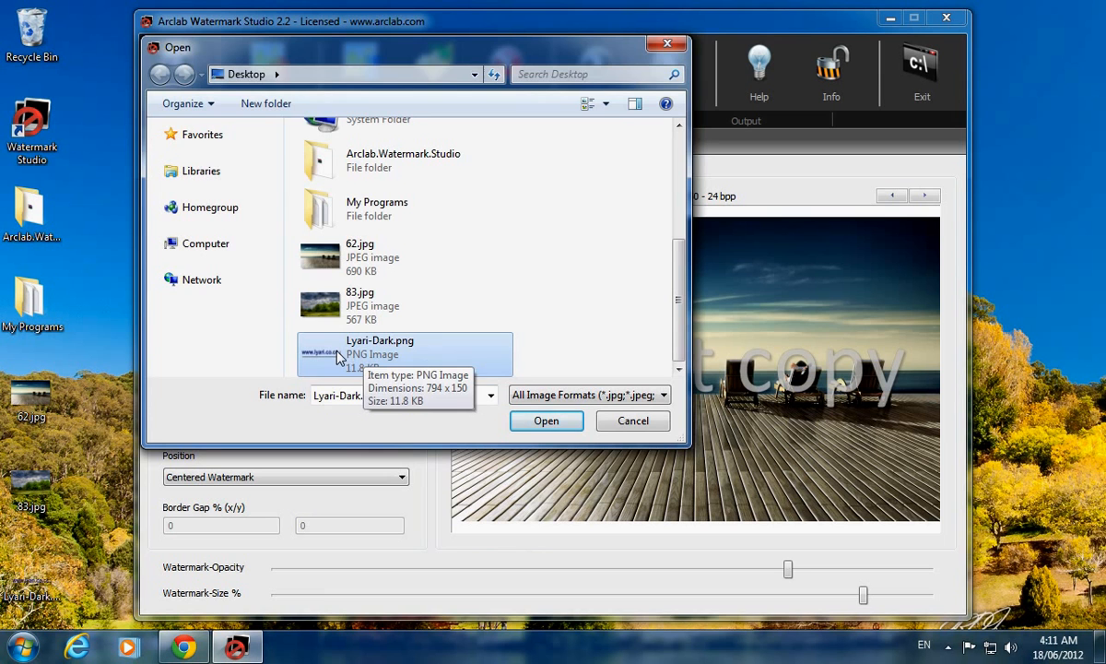
left_click(545, 420)
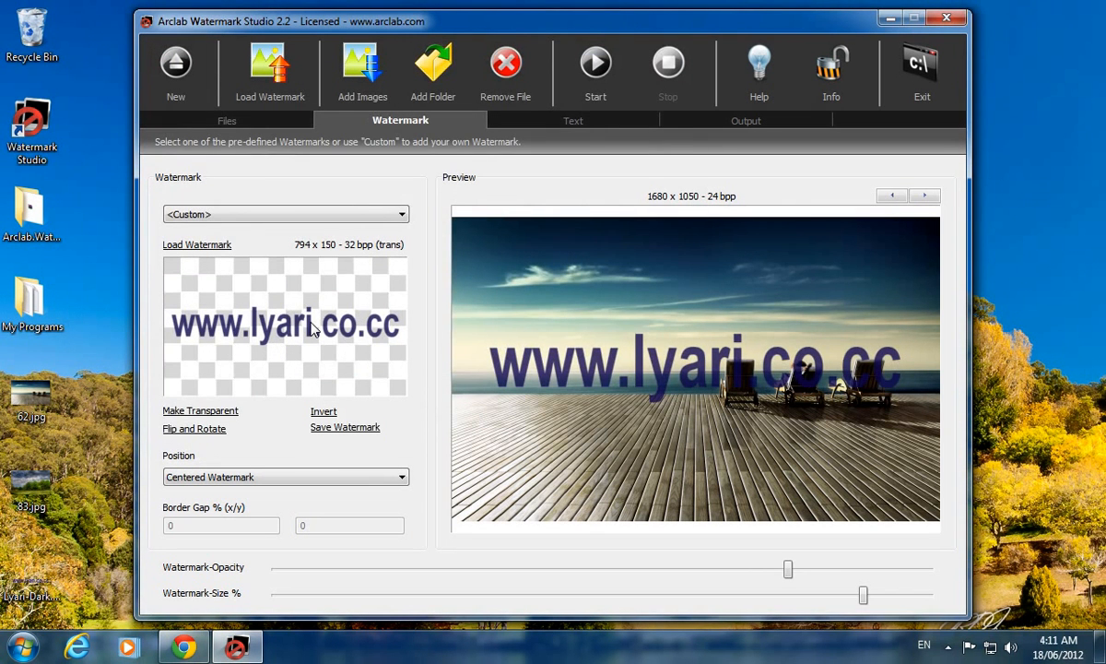
mouse_move(697, 335)
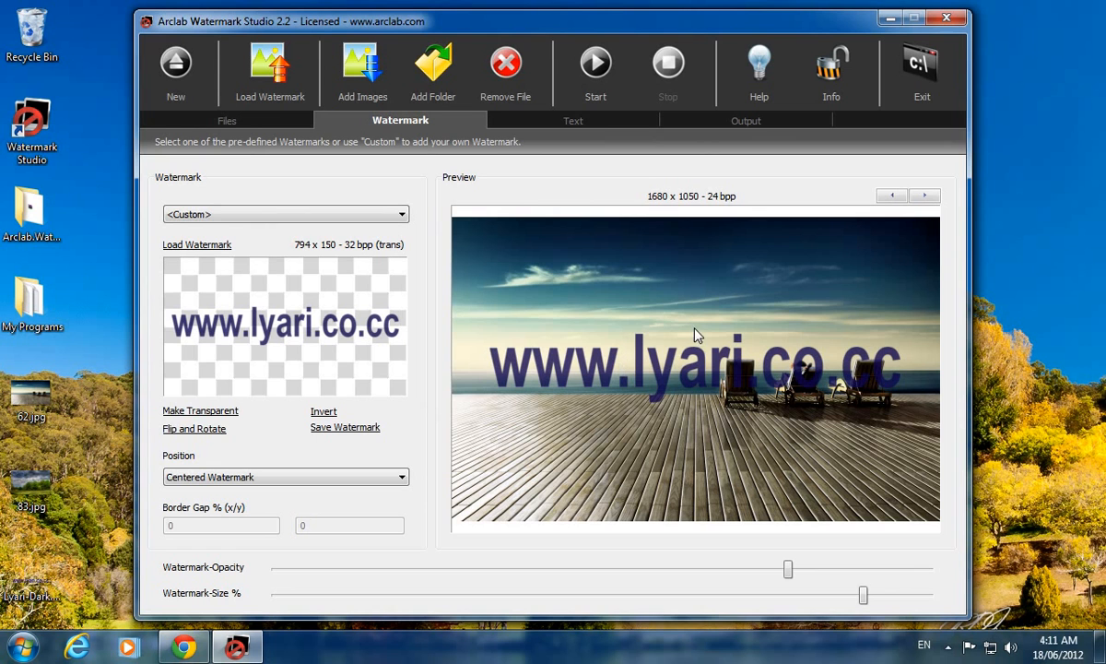
mouse_move(387, 328)
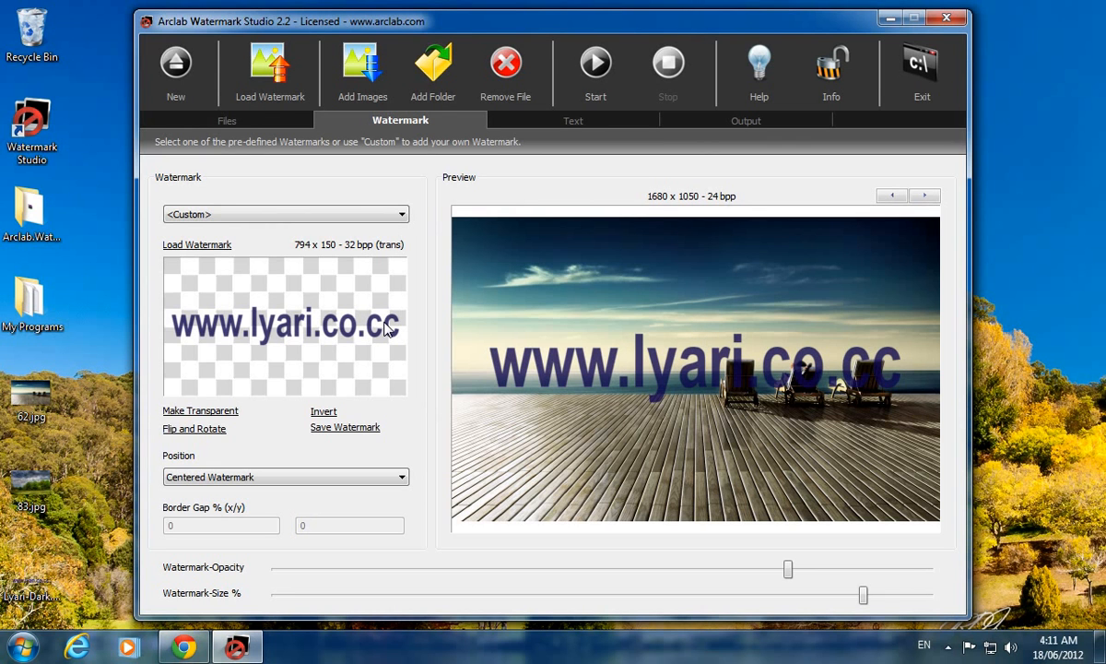
mouse_move(348, 254)
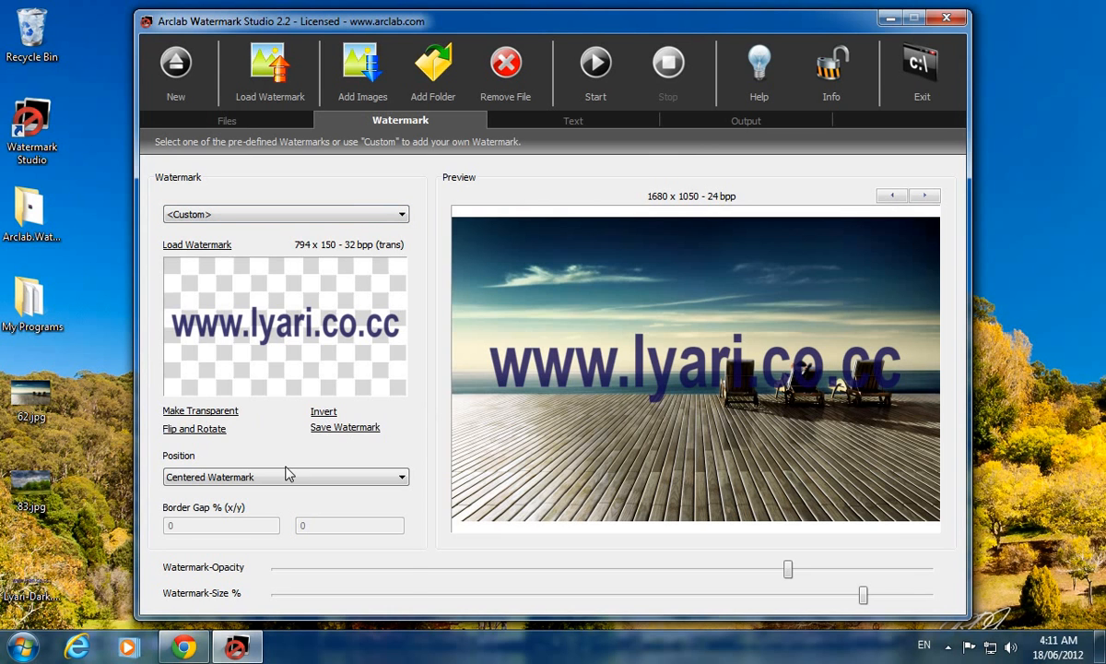
- Try Four Corners, Bottom-Right and Flood-Fill positions, settling on Four Corners + Center
left_click(286, 476)
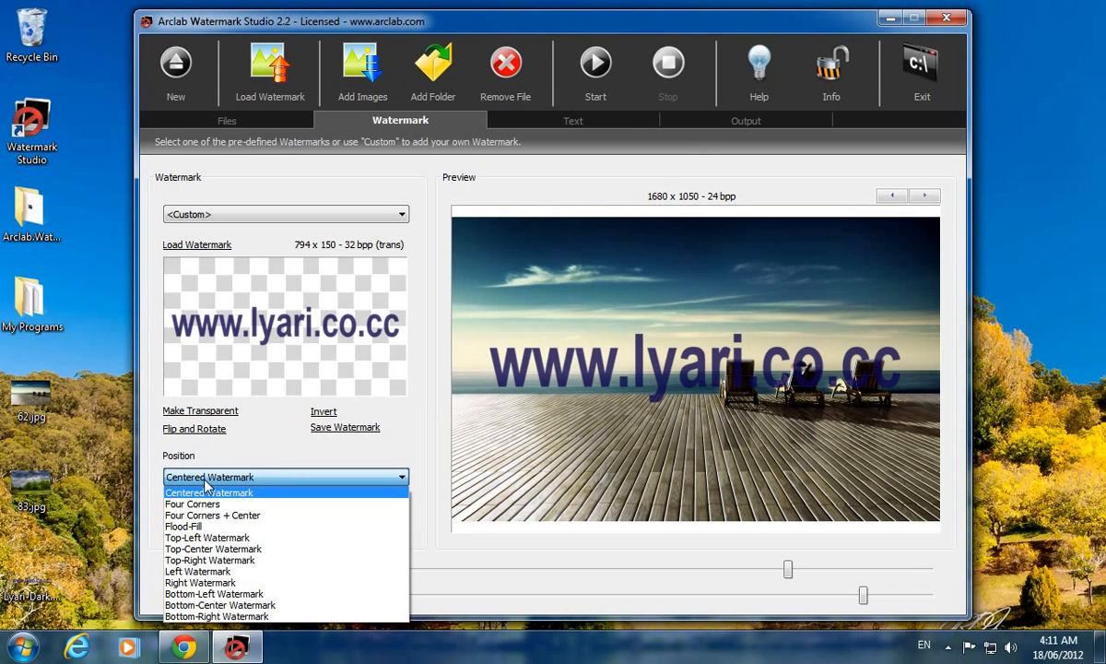
mouse_move(192, 503)
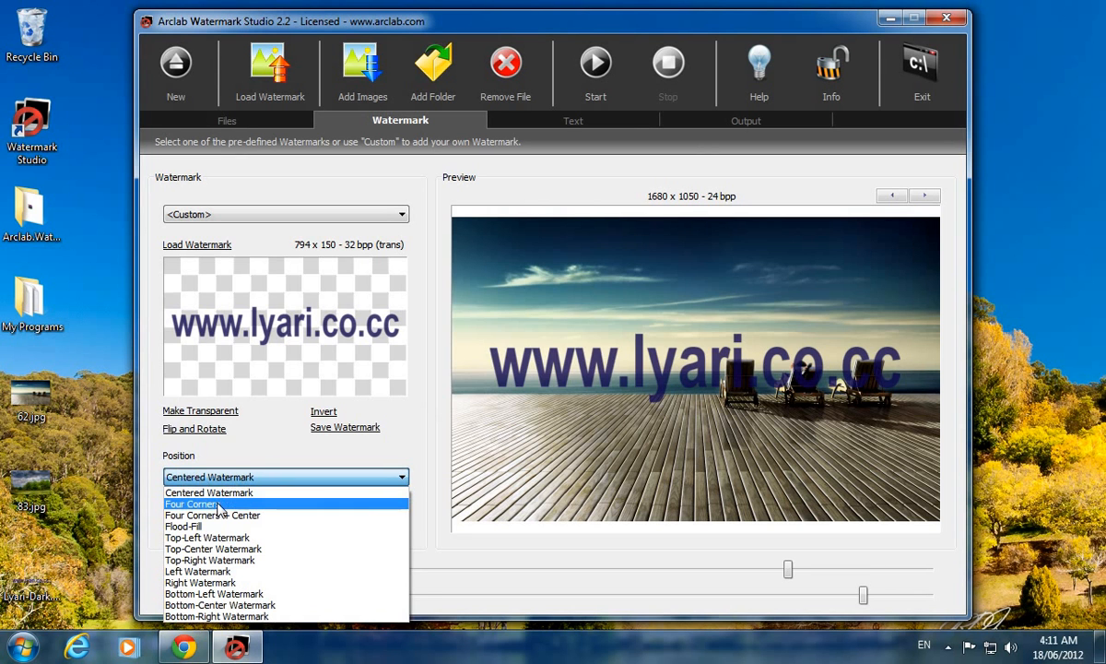
left_click(192, 503)
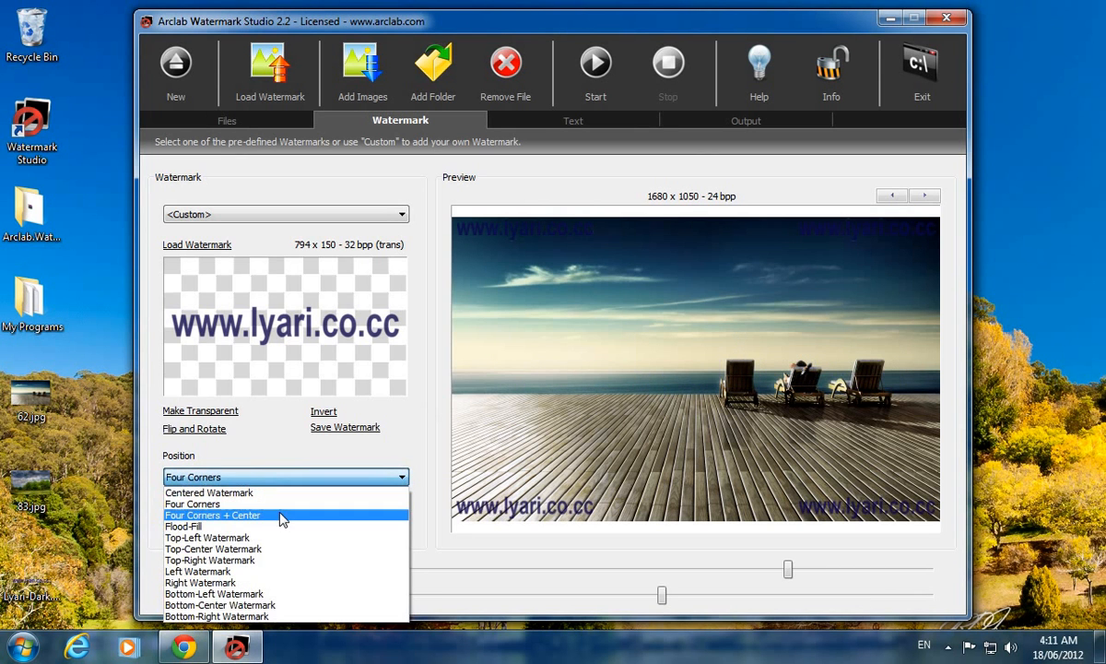
left_click(214, 514)
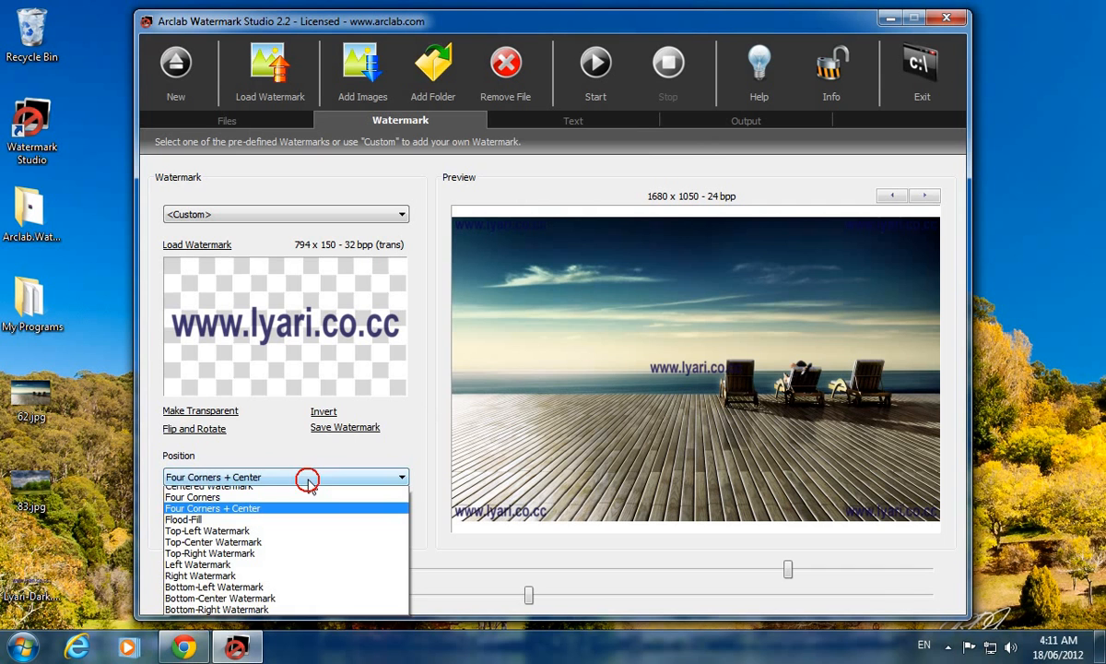
left_click(215, 609)
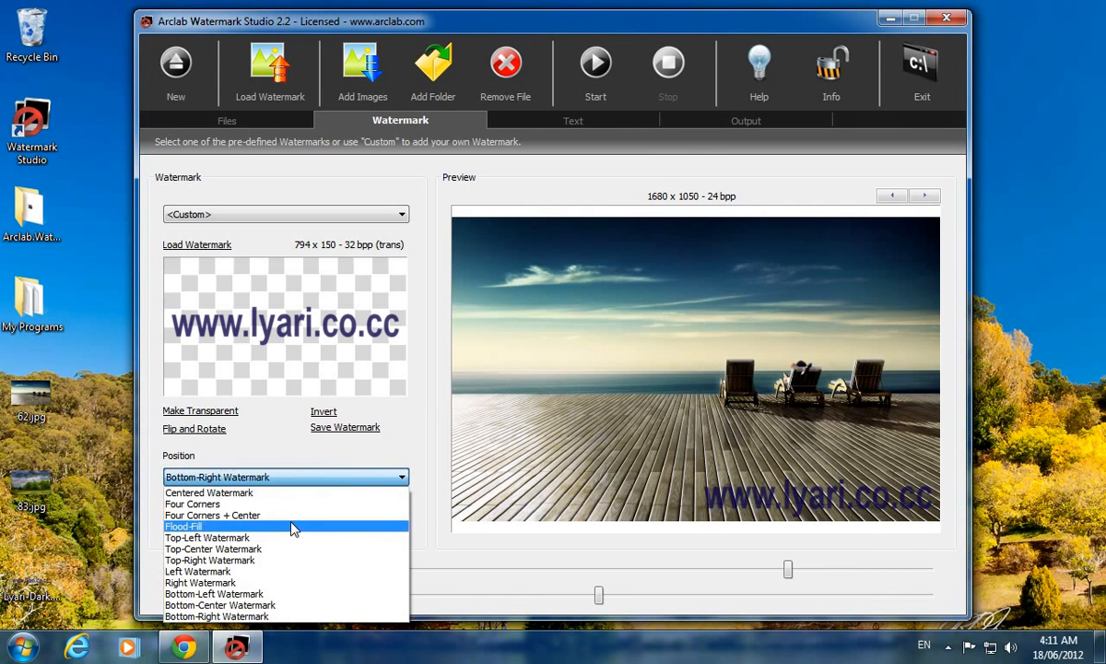
left_click(182, 525)
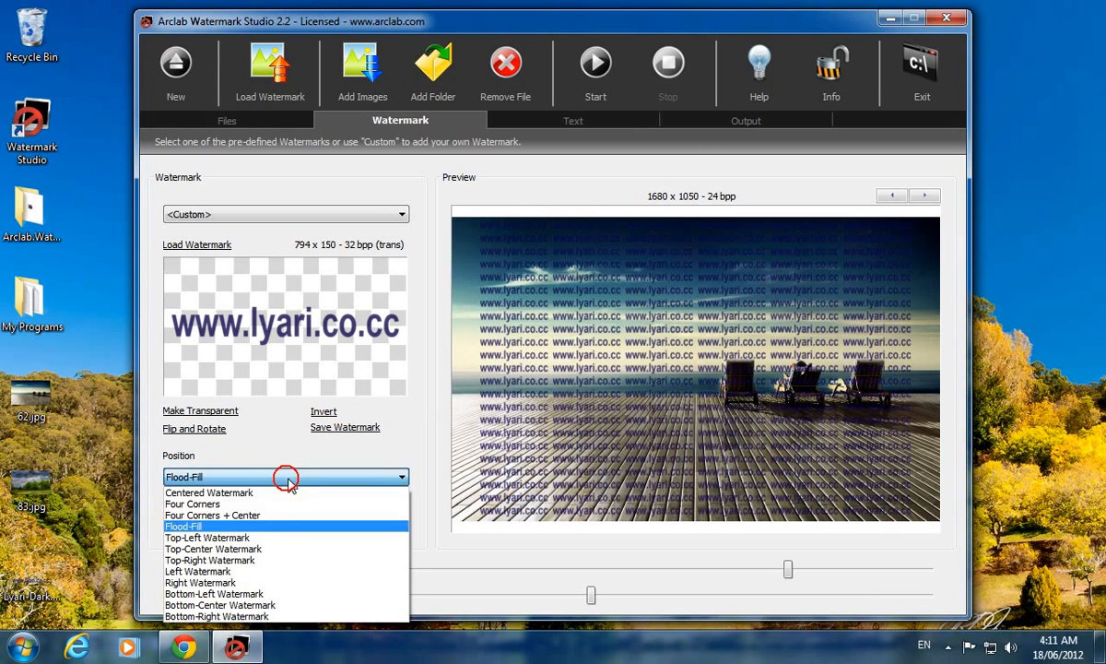
left_click(212, 516)
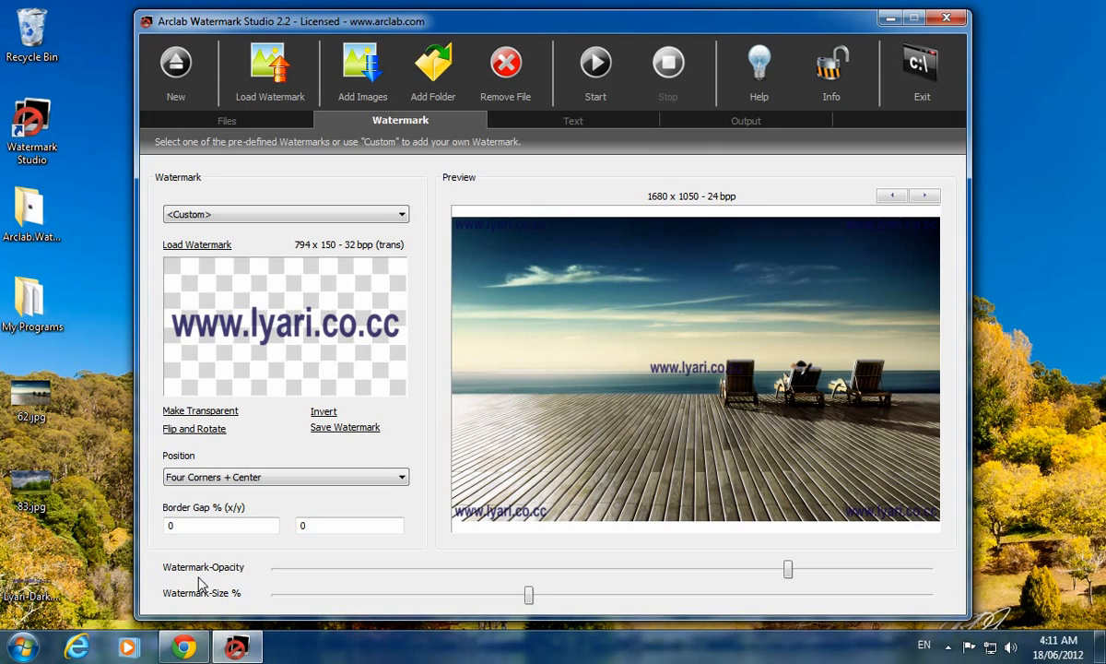
mouse_move(341, 566)
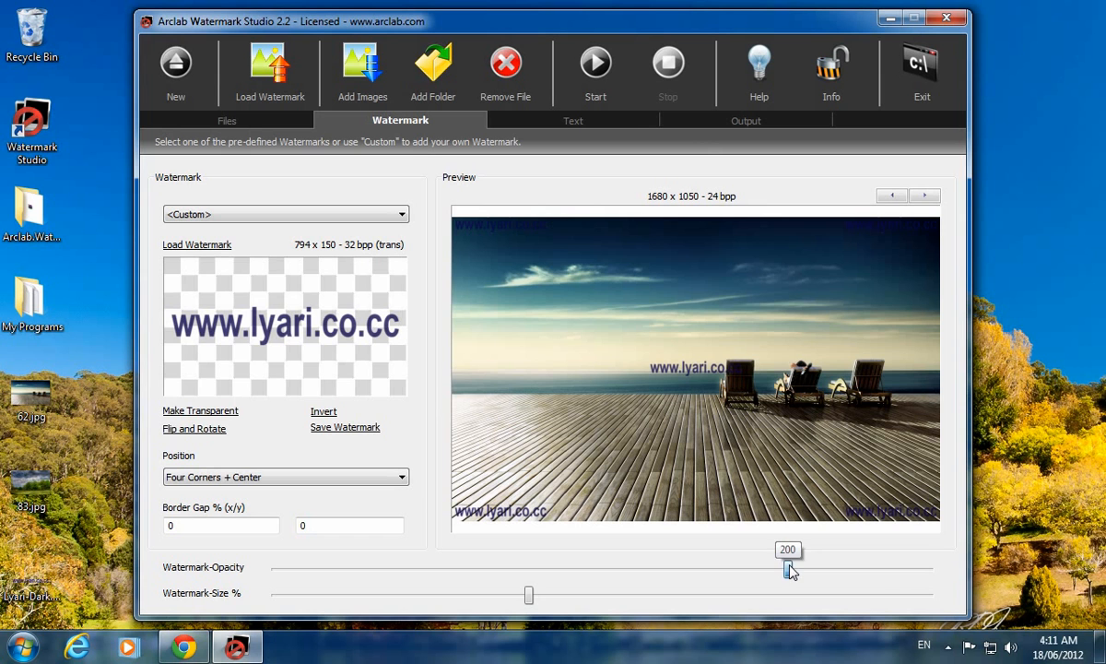
- Test watermark opacity from fully opaque to nearly invisible, leaving it just above 205
left_click_drag(789, 568, 906, 568)
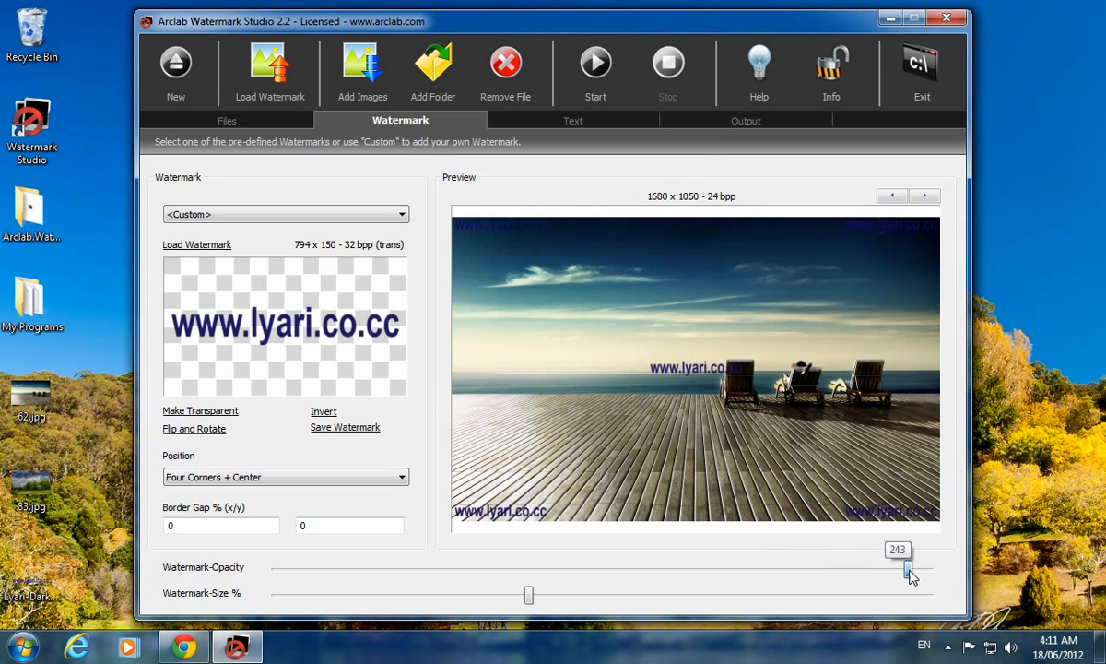
left_click_drag(906, 567, 928, 568)
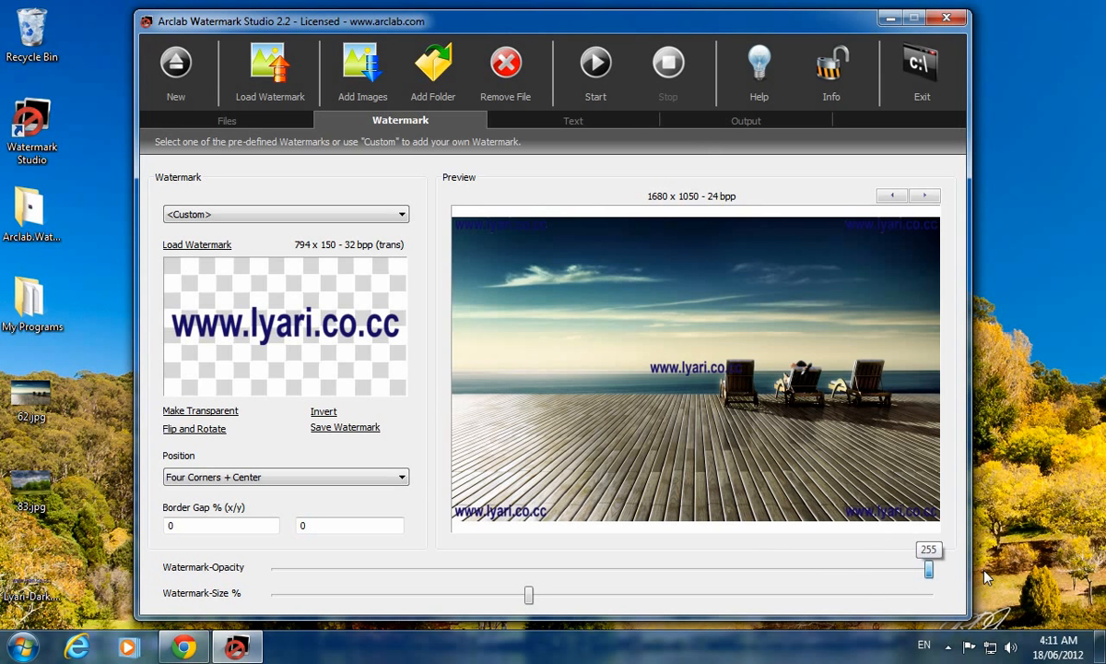
left_click_drag(927, 568, 634, 568)
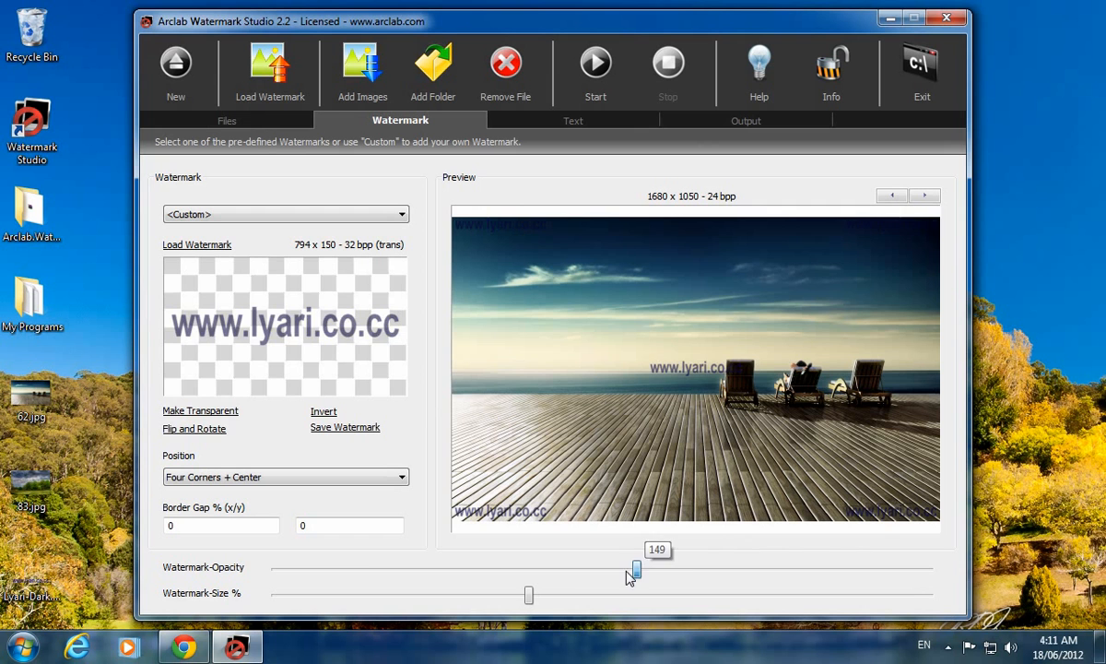
left_click_drag(634, 568, 317, 568)
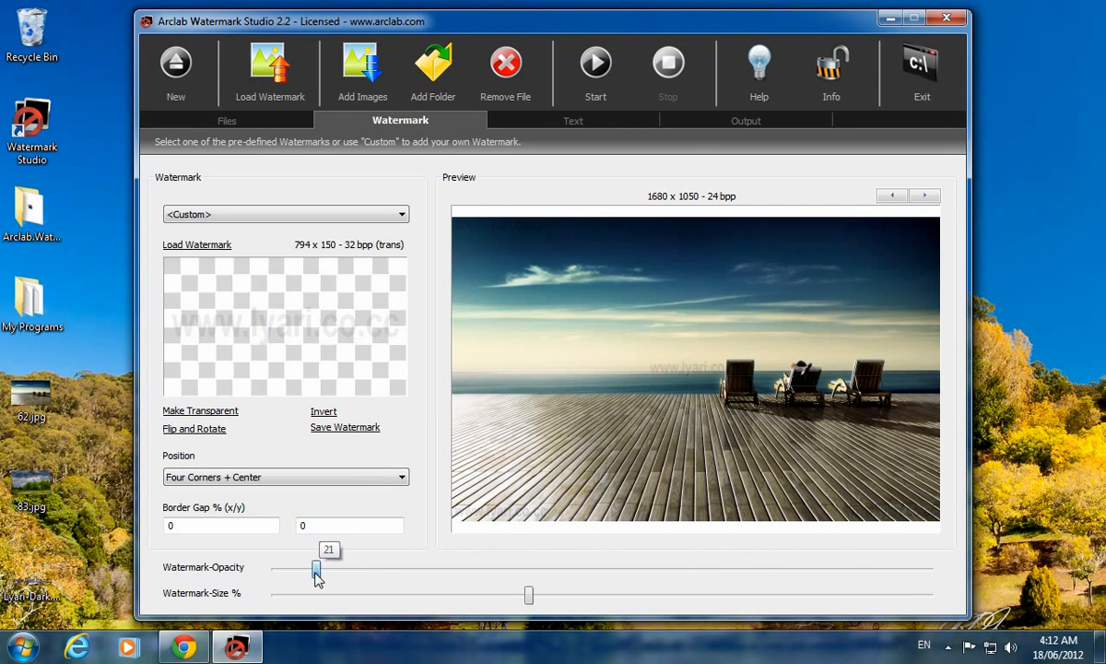
left_click_drag(317, 568, 809, 568)
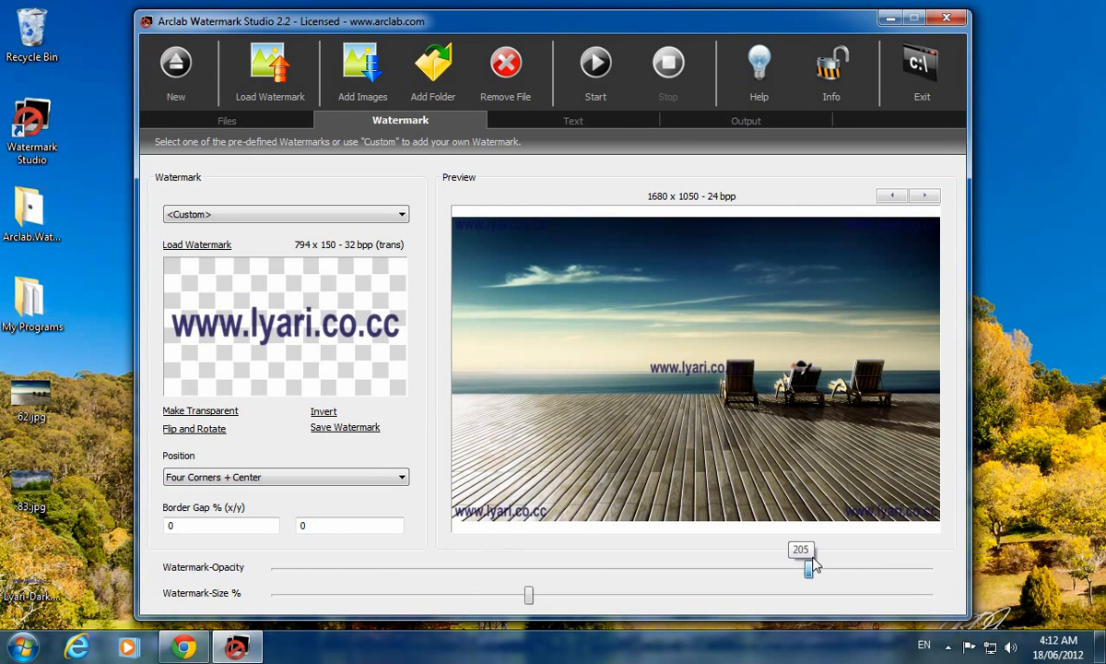
left_click_drag(811, 563, 855, 562)
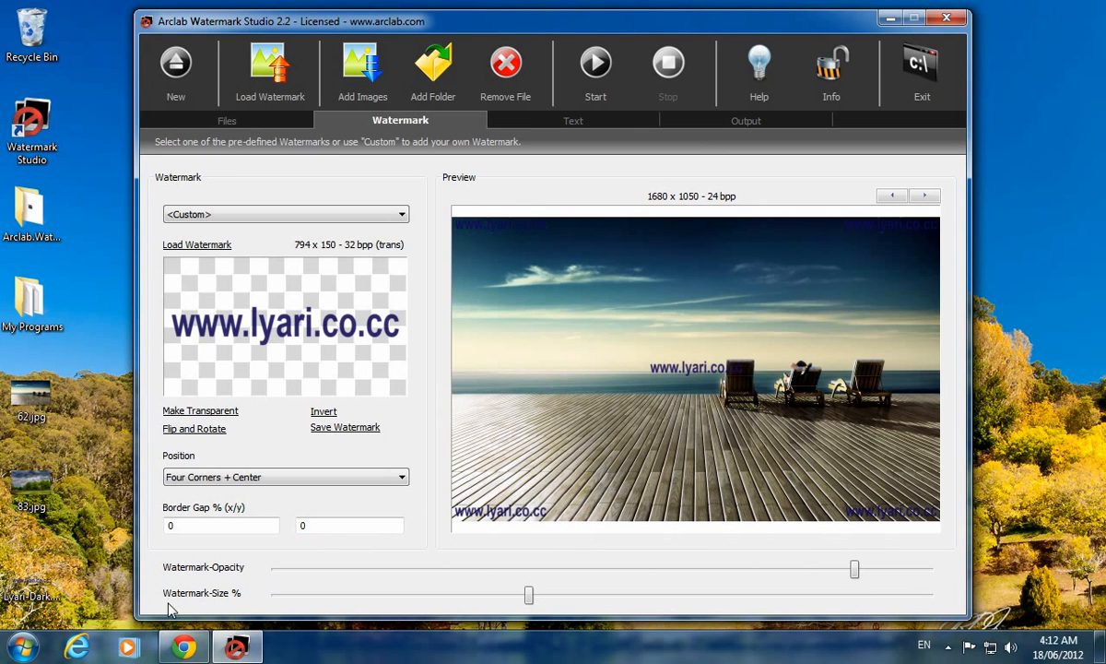
mouse_move(247, 604)
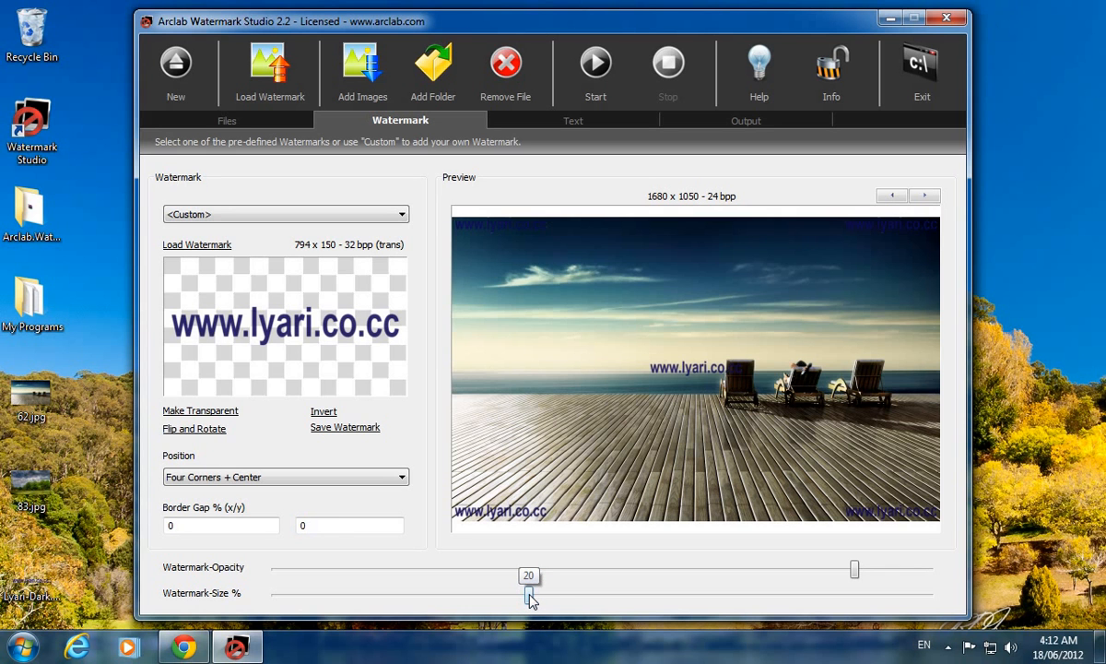
- Test watermark sizes of 31, 22 and 14 percent, leaving it enlarged, and preview the next photo
left_click_drag(528, 597, 674, 597)
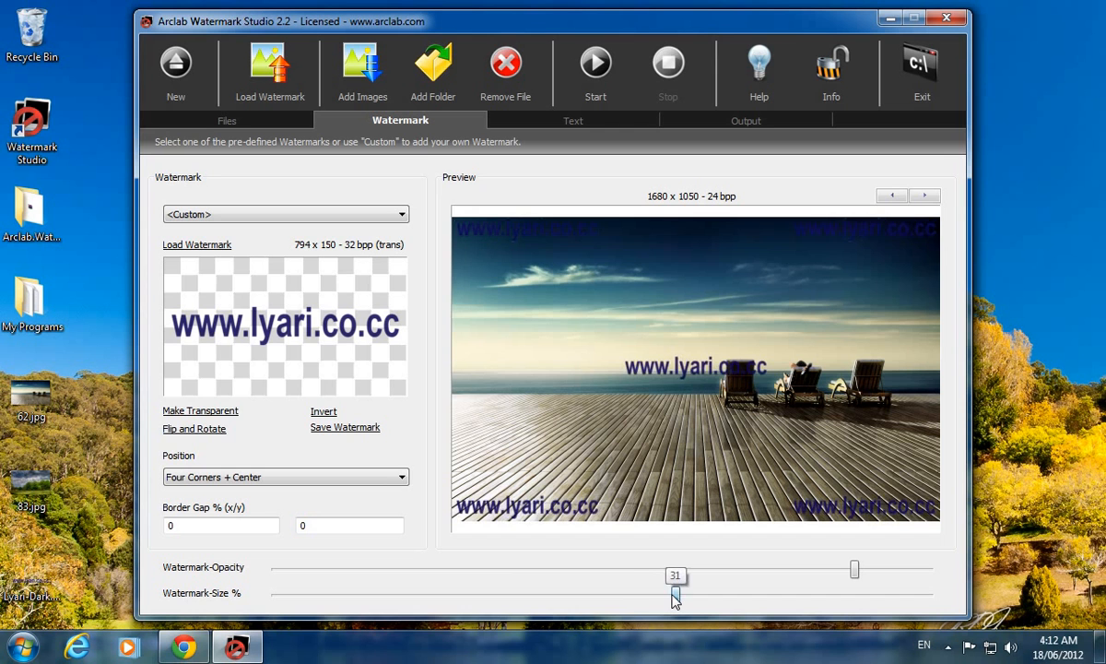
left_click_drag(675, 597, 542, 597)
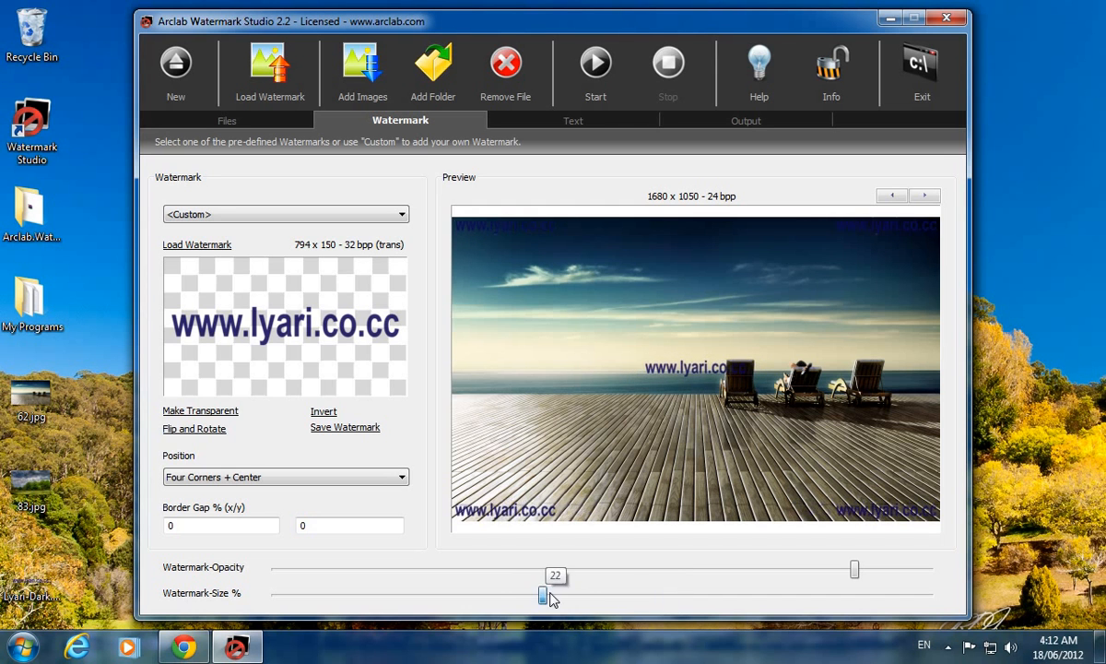
left_click_drag(542, 594, 476, 593)
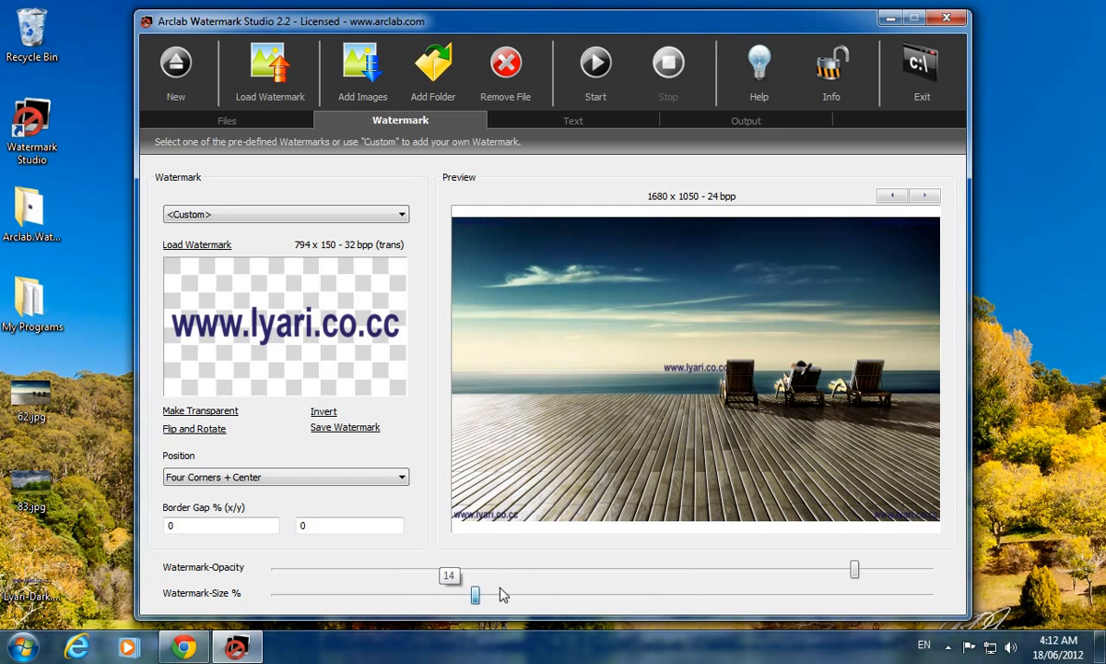
left_click_drag(475, 593, 675, 593)
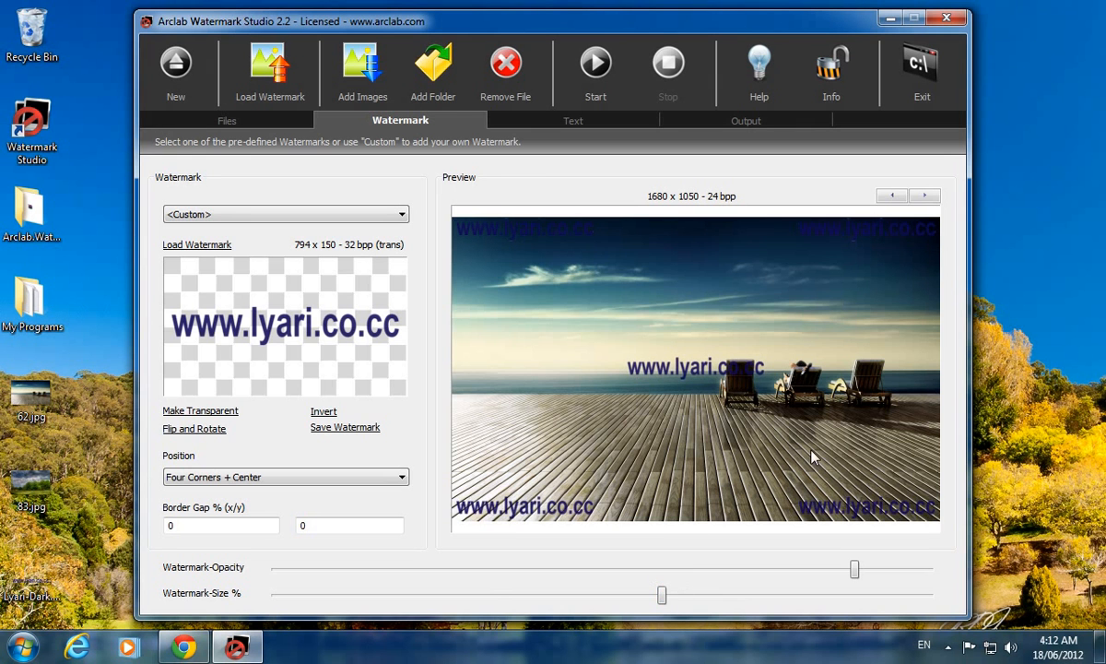
left_click(926, 196)
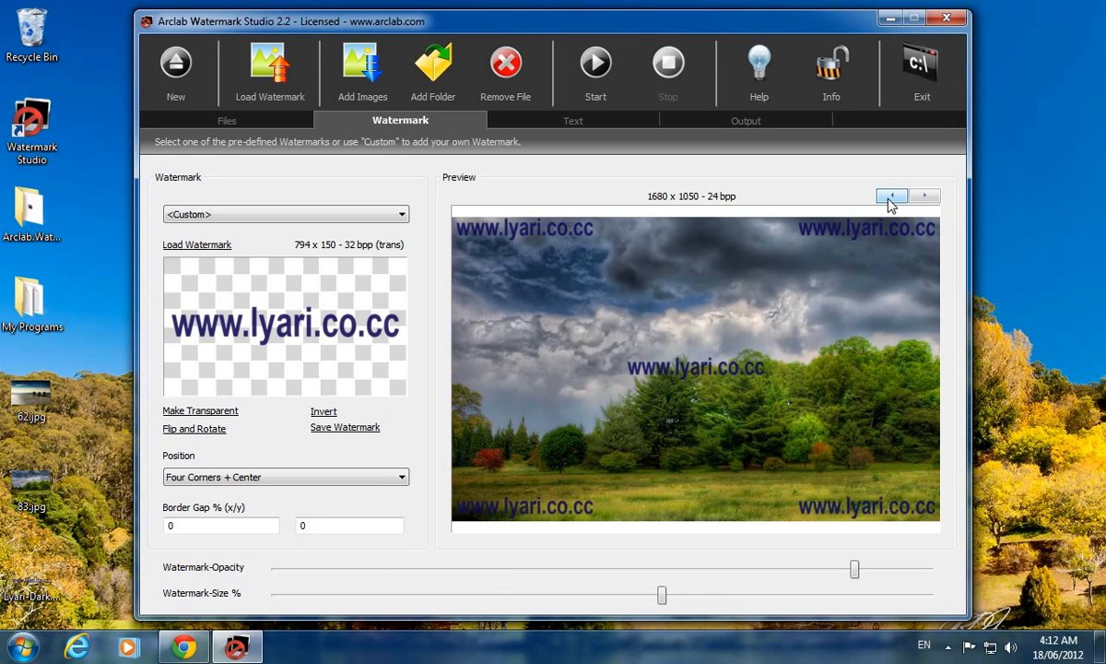
- Return the preview to the first photo and view the empty custom text settings
left_click(925, 195)
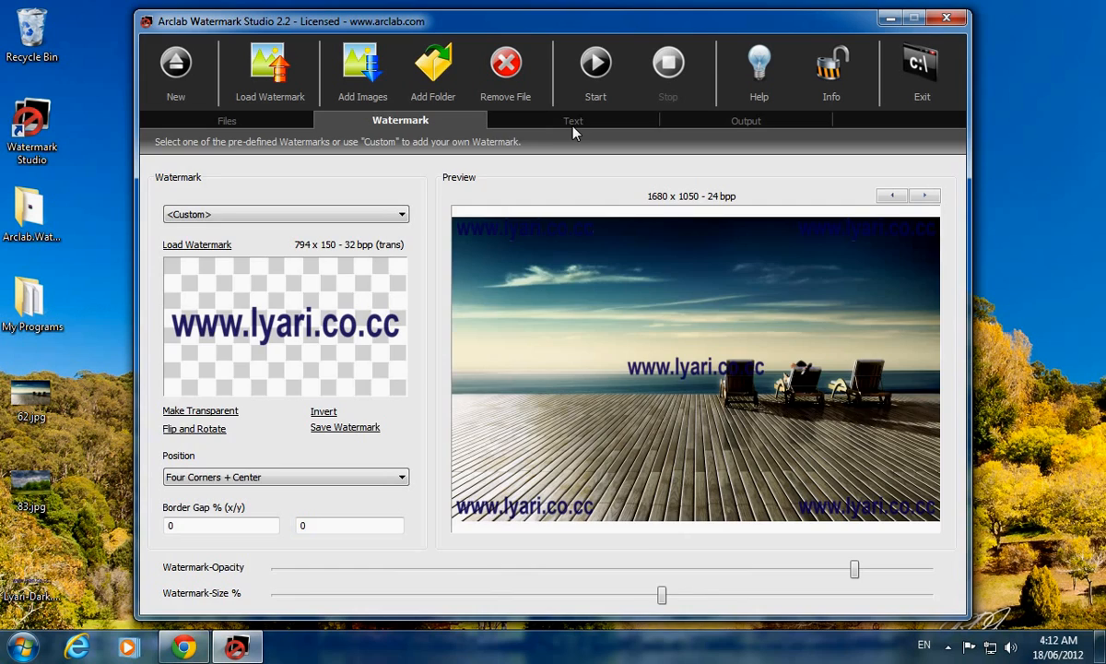
left_click(573, 120)
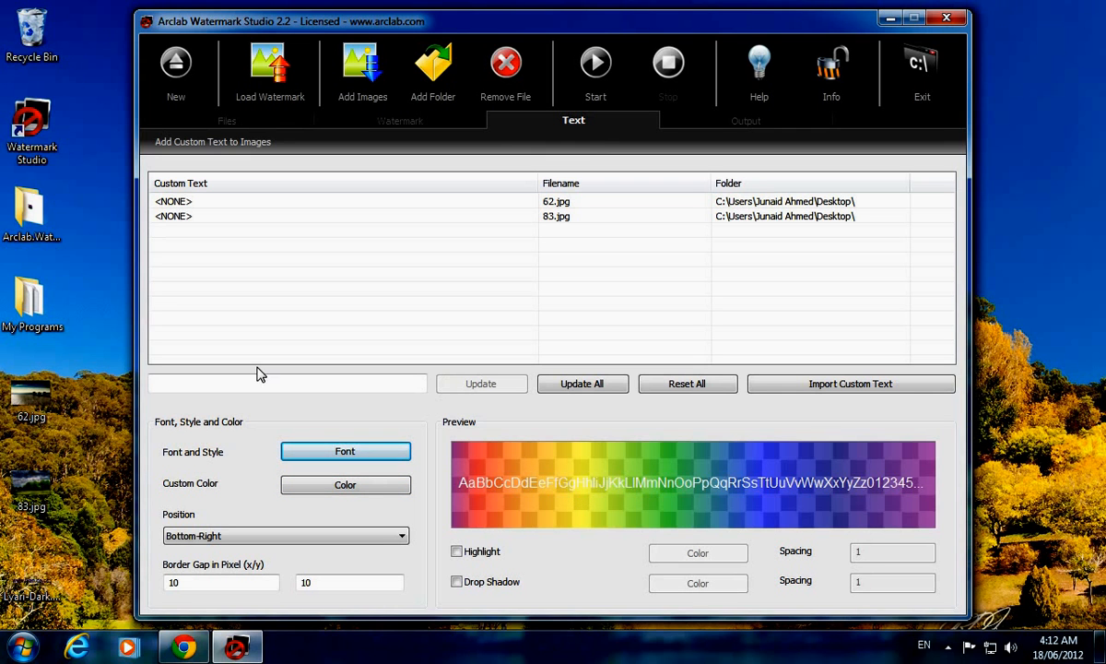
left_click(287, 381)
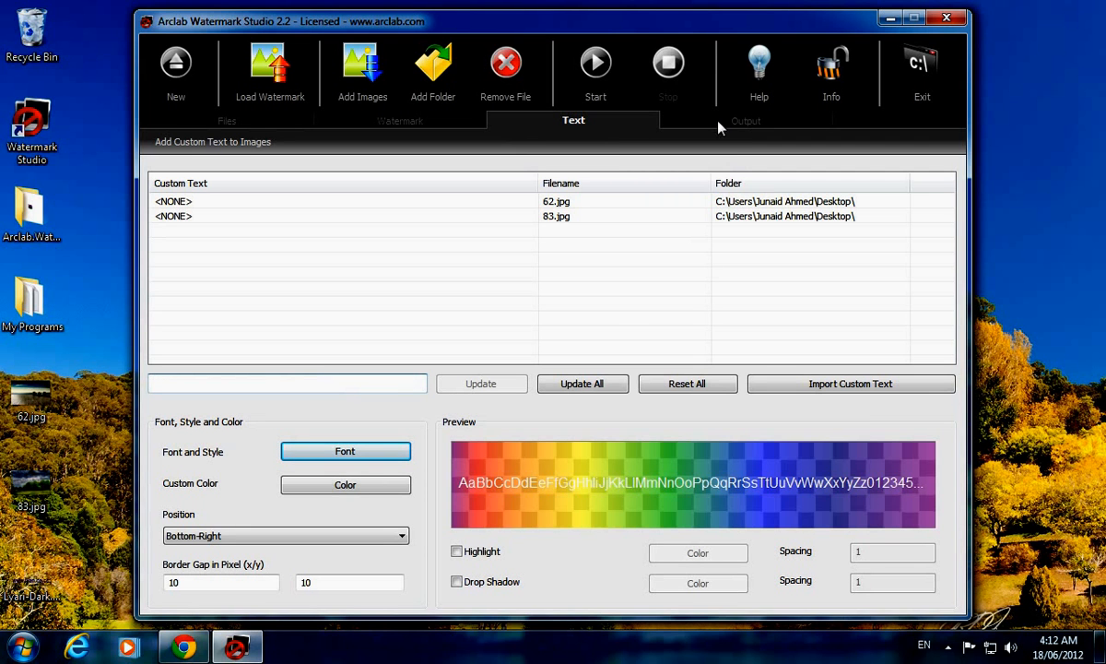
- In output settings, try renaming images with a 01 prefix, then turn renaming back off
left_click(745, 118)
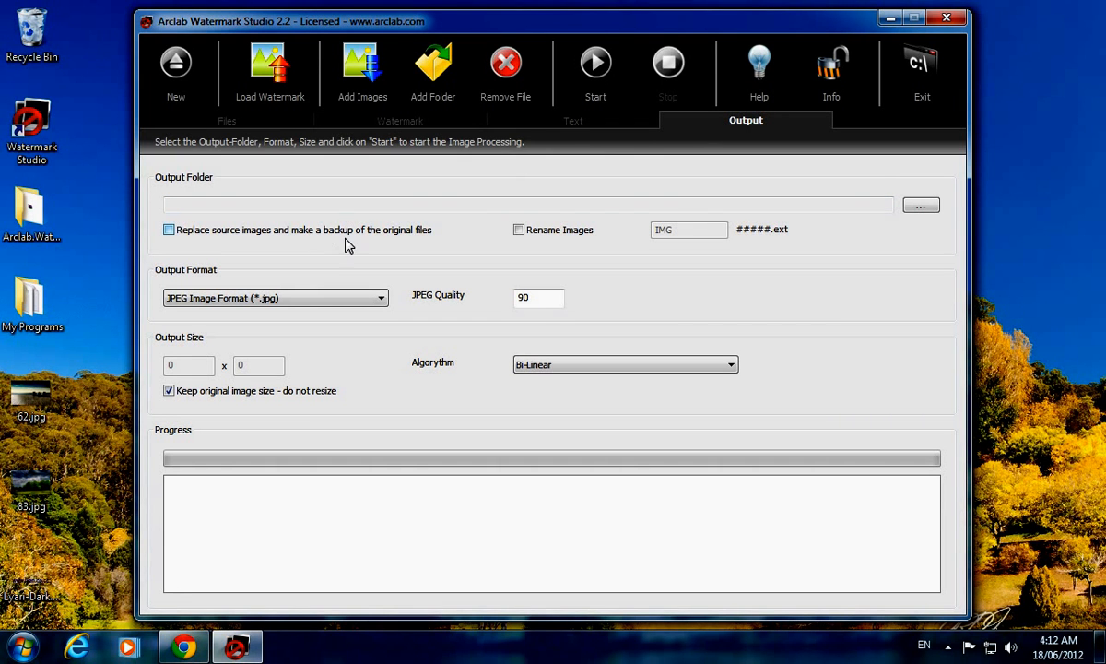
mouse_move(295, 243)
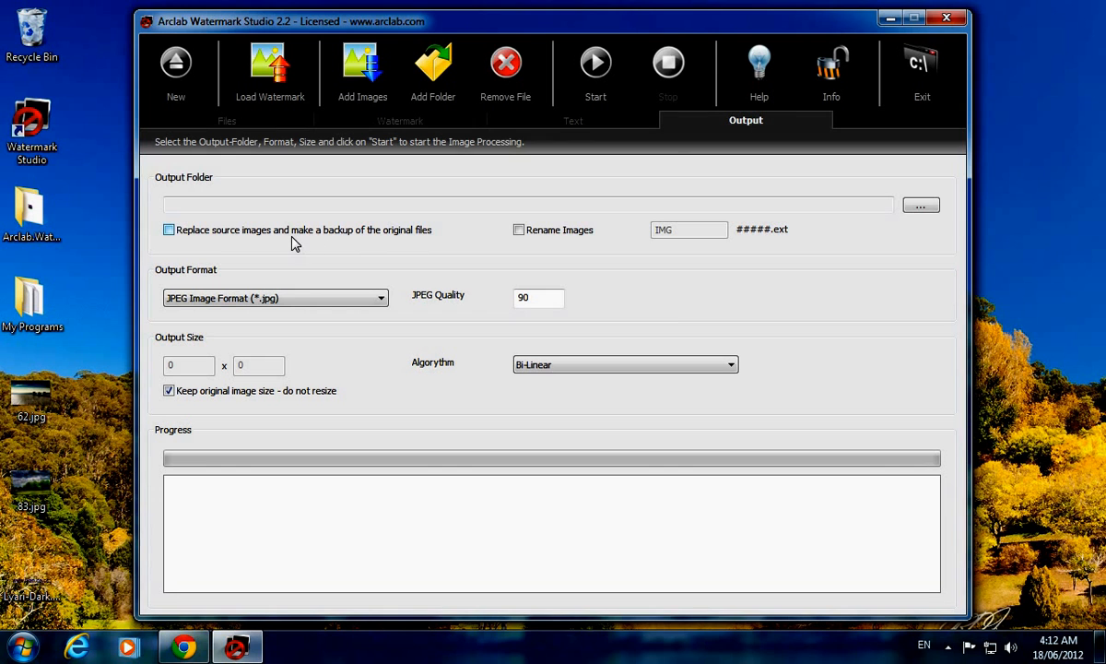
left_click(169, 229)
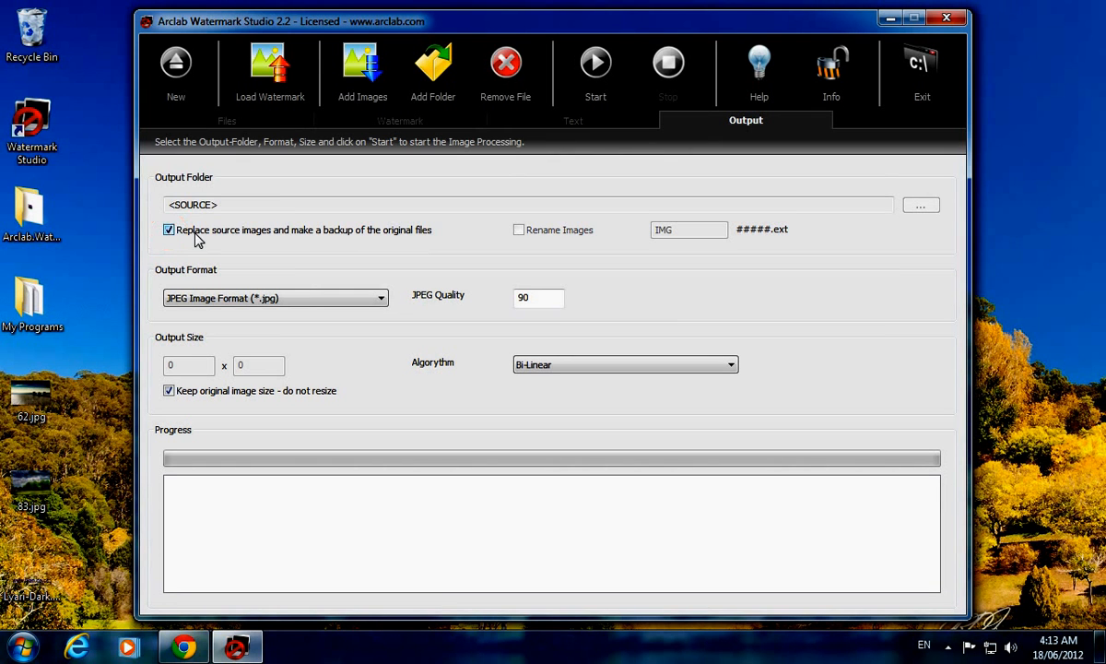
left_click(170, 229)
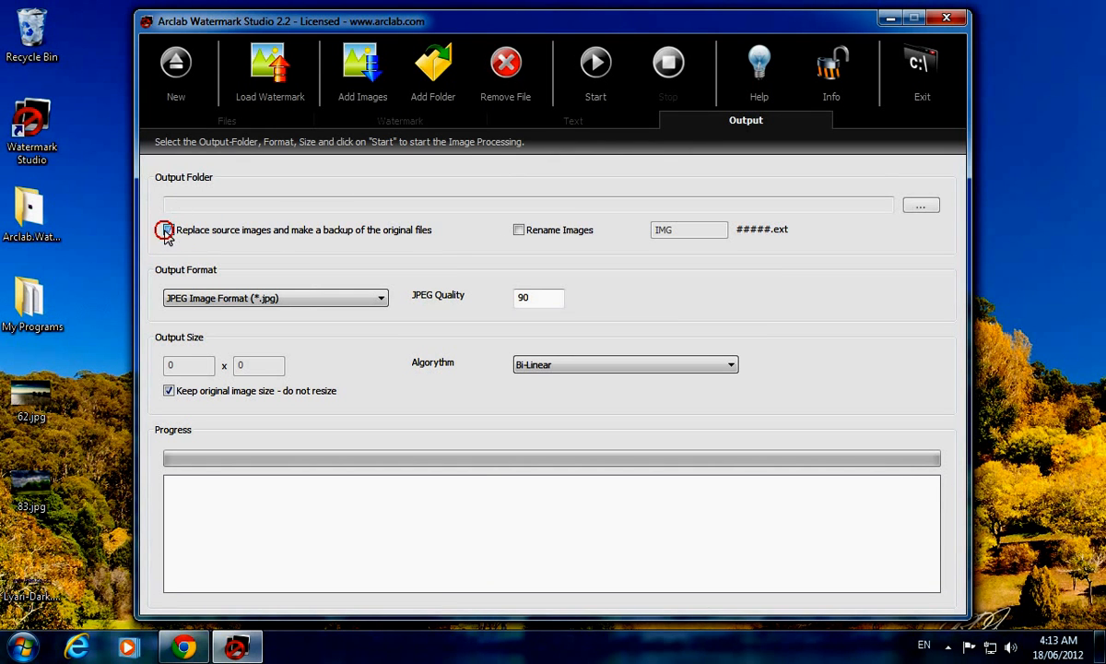
left_click(520, 229)
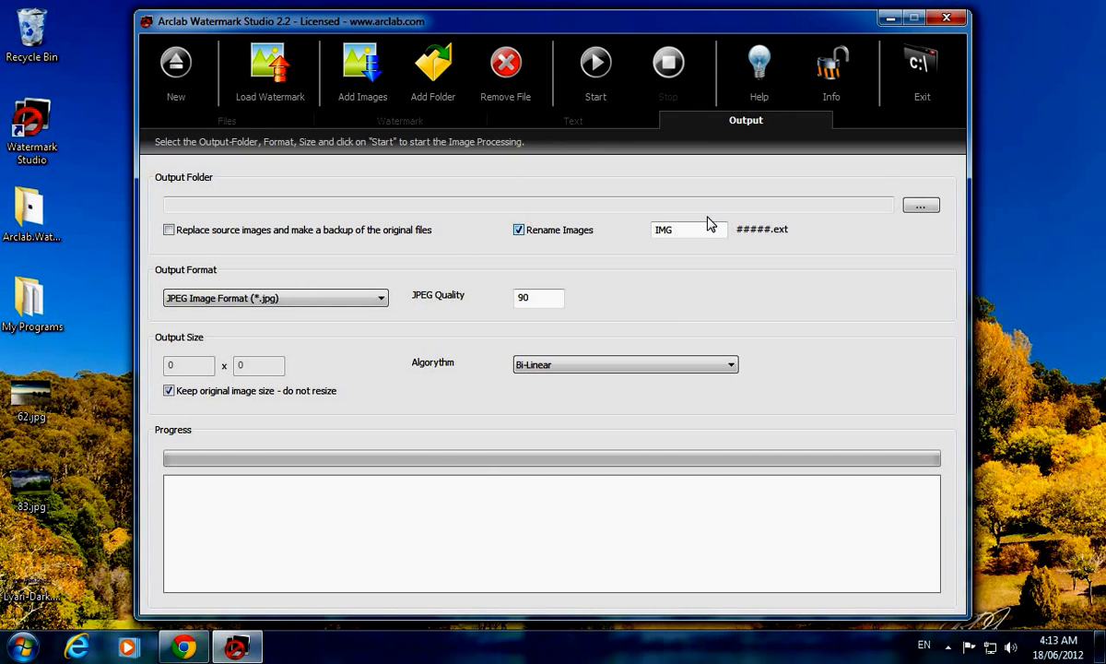
type("0")
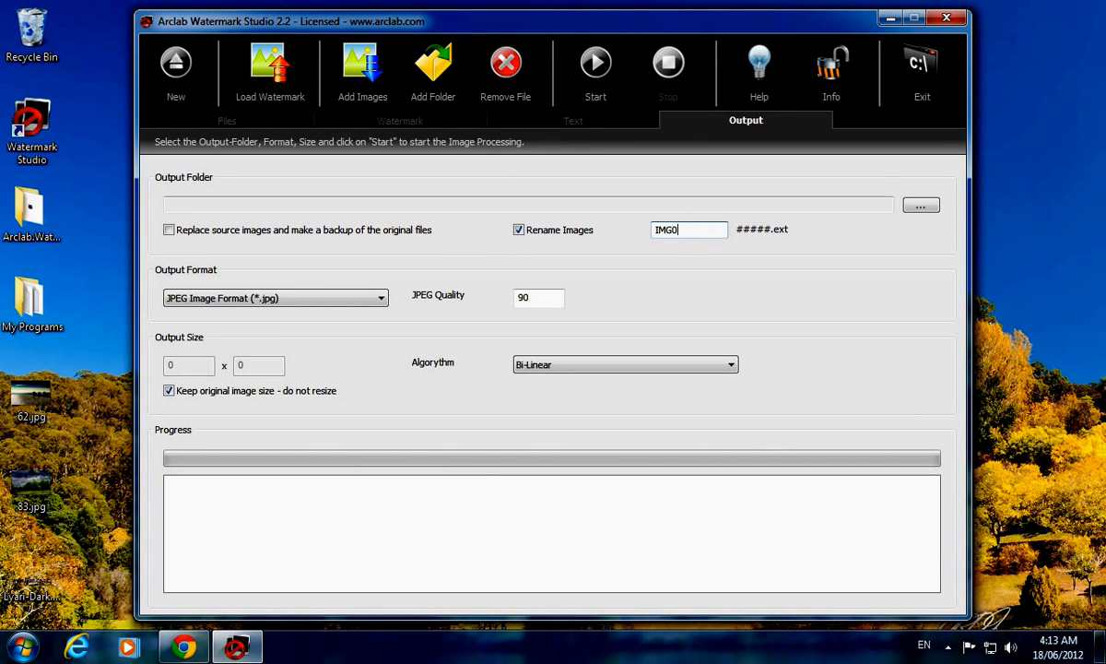
type("1")
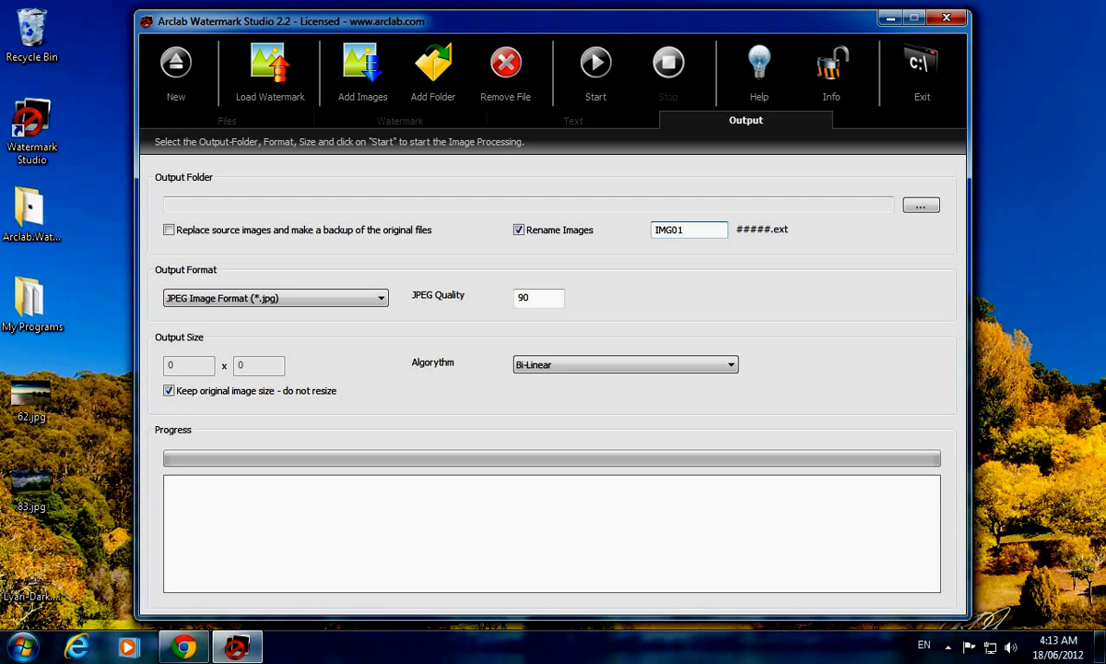
key("BackSpace")
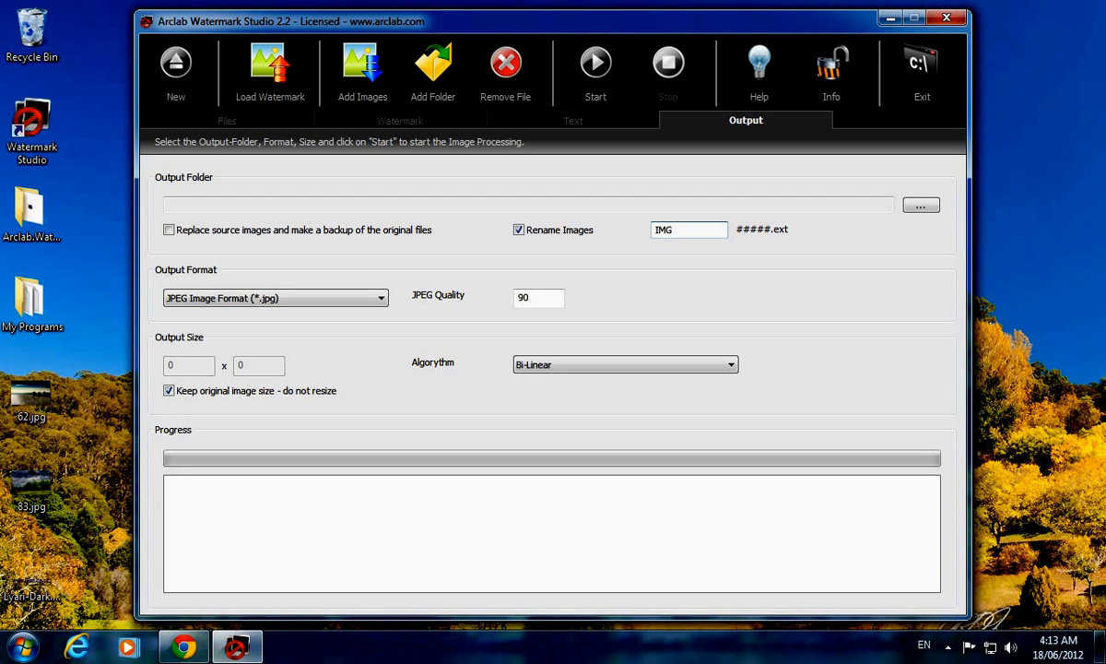
left_click(520, 228)
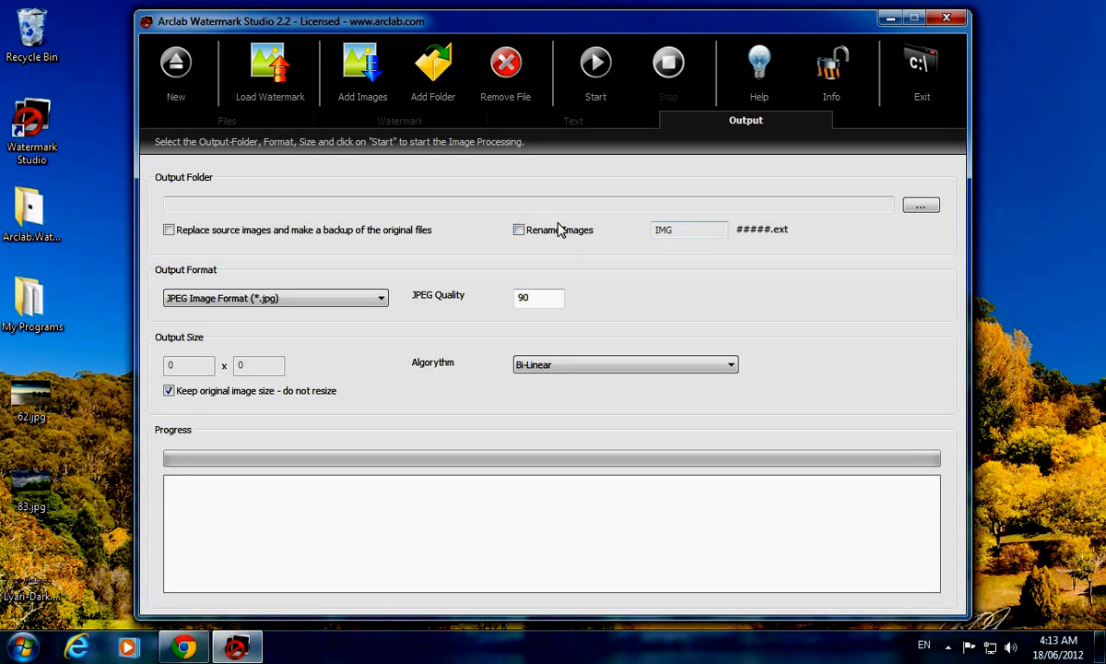
- Set output to replace source images with backups and bring up the format list
left_click(169, 228)
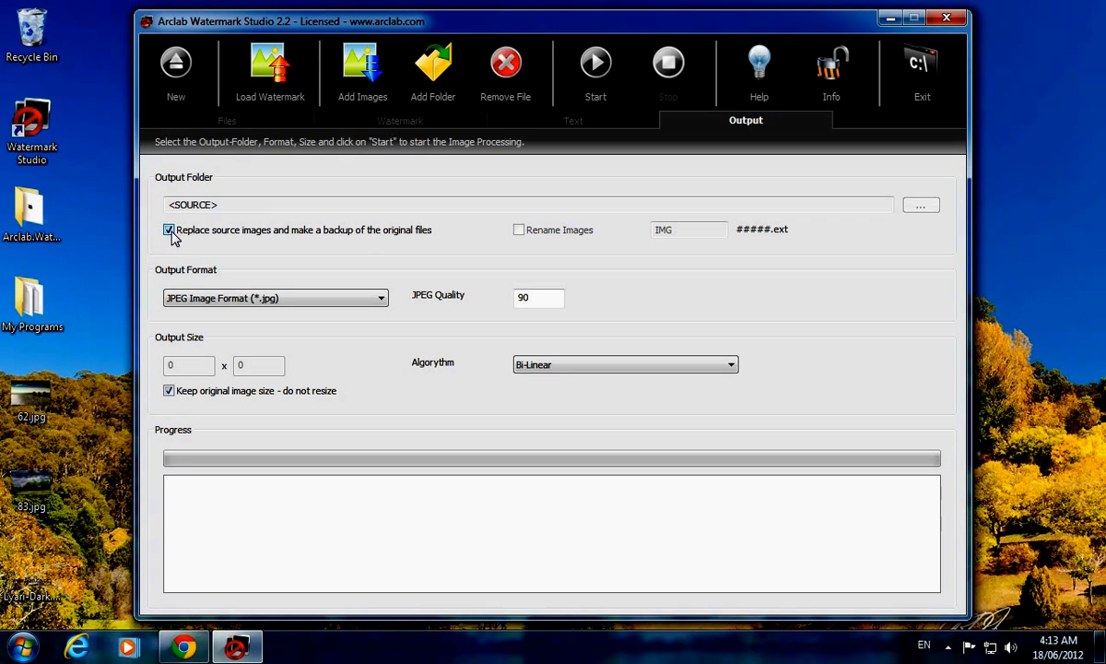
left_click(273, 299)
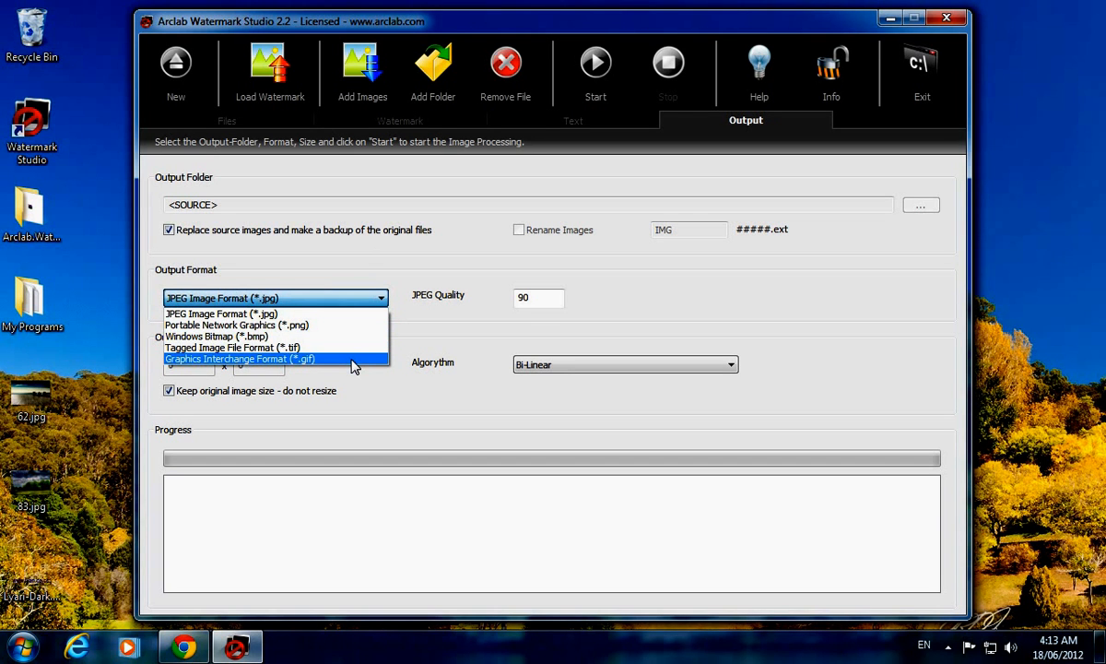
- Choose GIF output format and keep the original image size without resizing
left_click(240, 357)
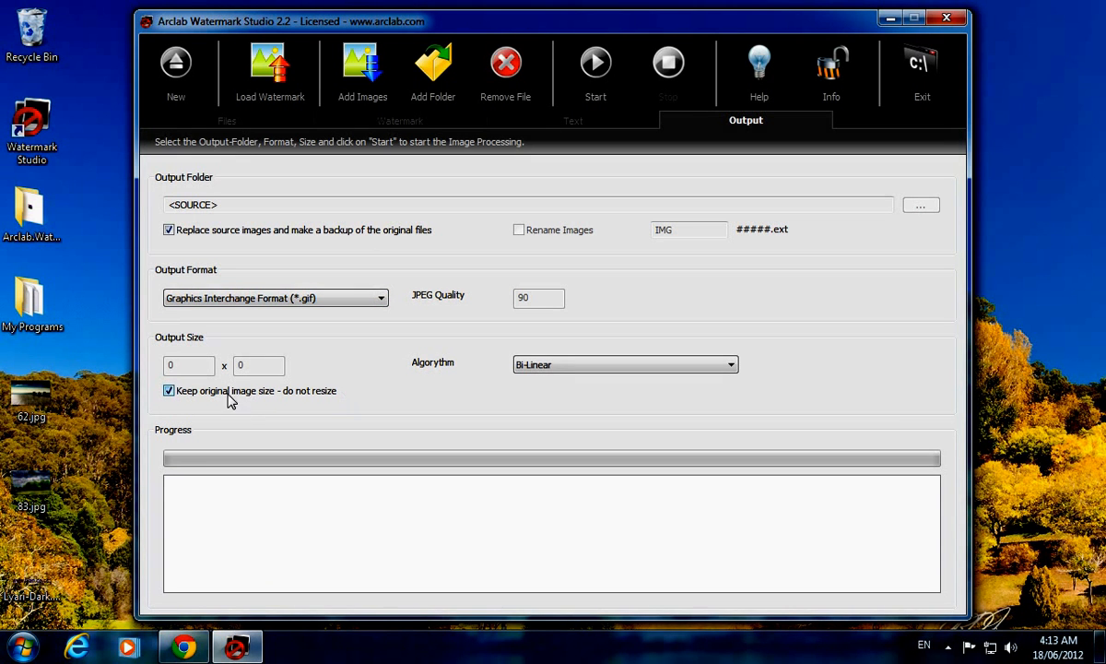
left_click(170, 391)
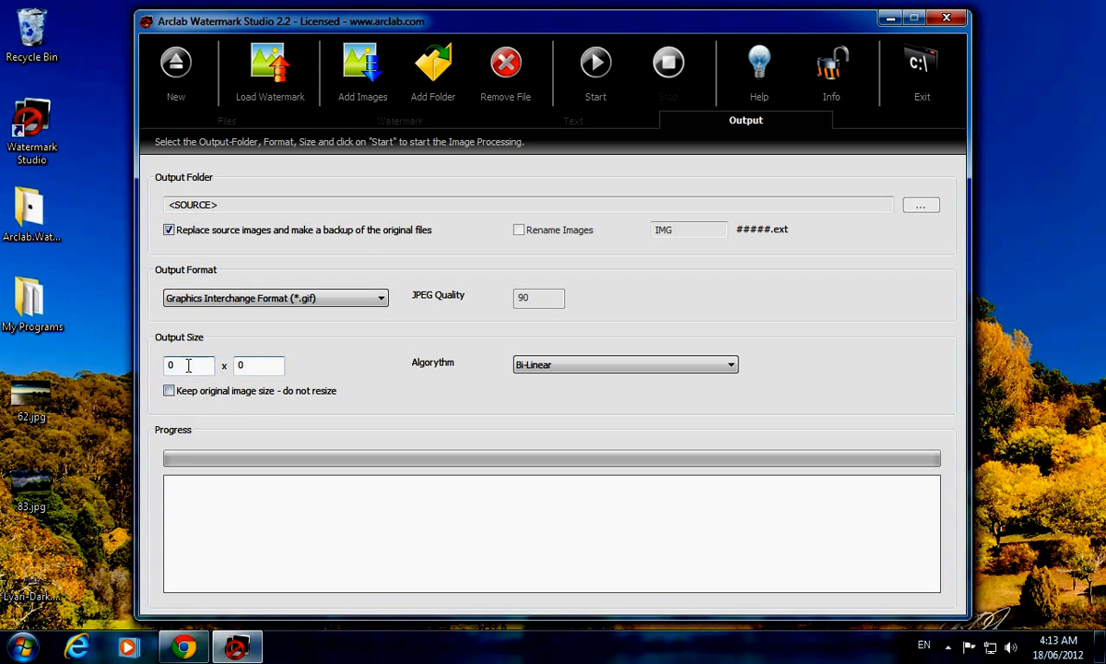
left_click(181, 365)
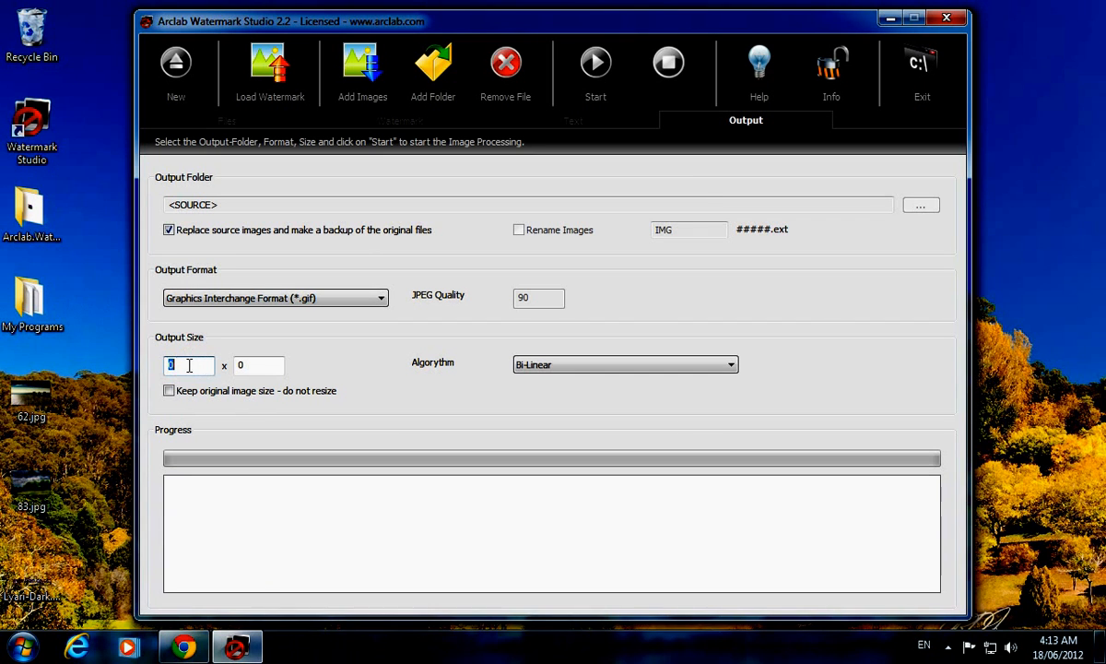
left_click(170, 391)
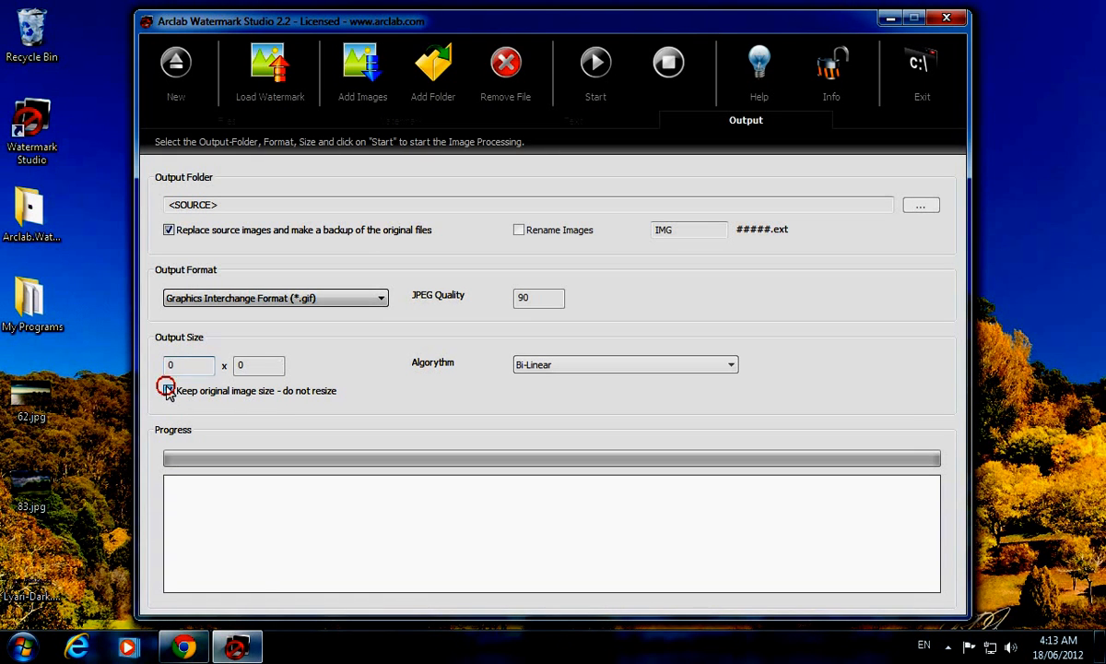
left_click(169, 391)
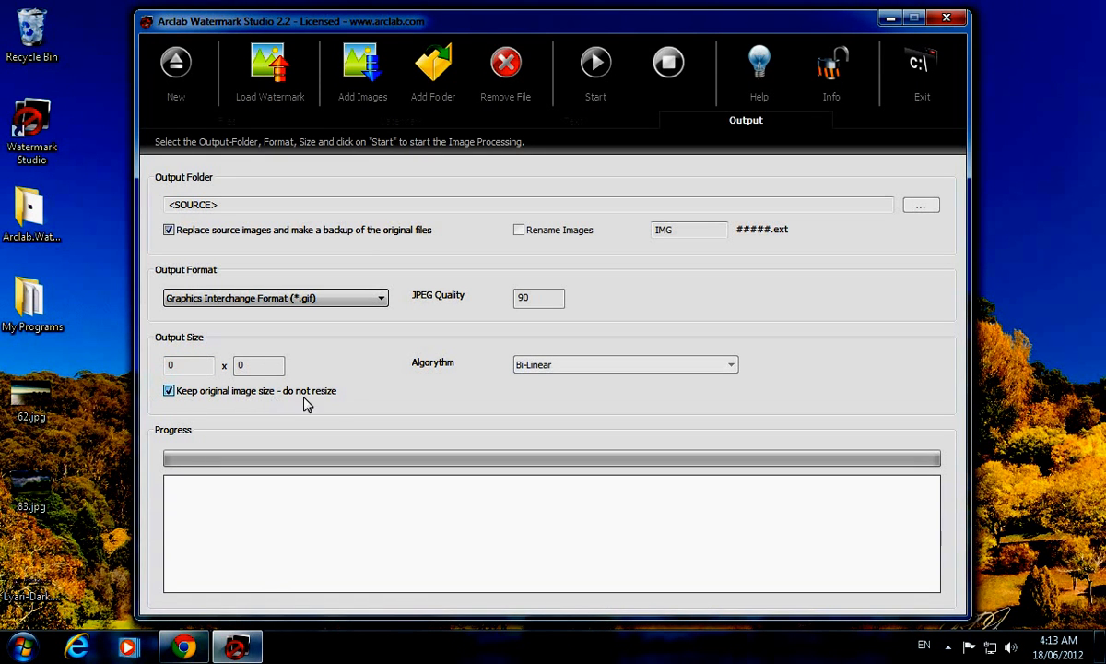
mouse_move(595, 70)
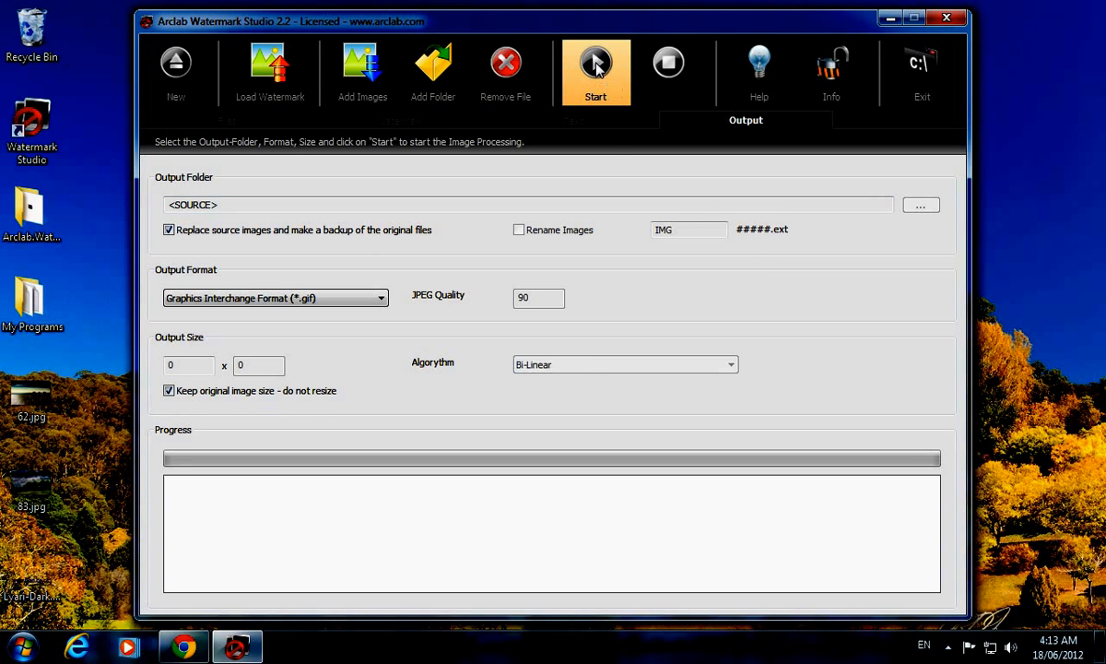
- Start processing, saving both images as watermarked GIFs with zero errors, then exit
left_click(596, 70)
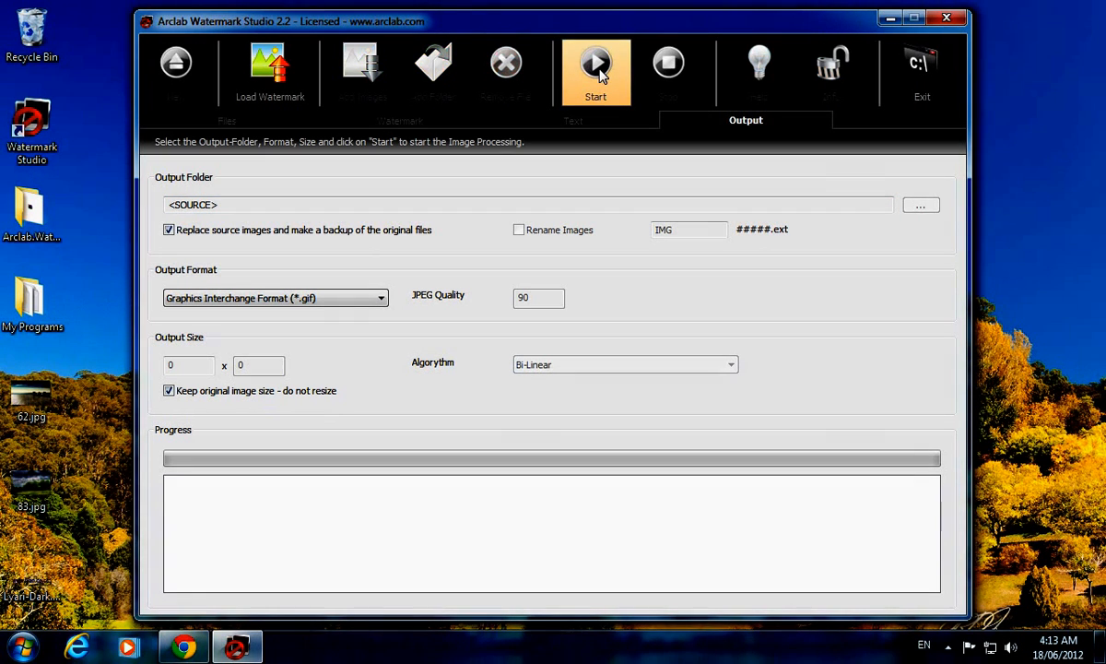
left_click(596, 70)
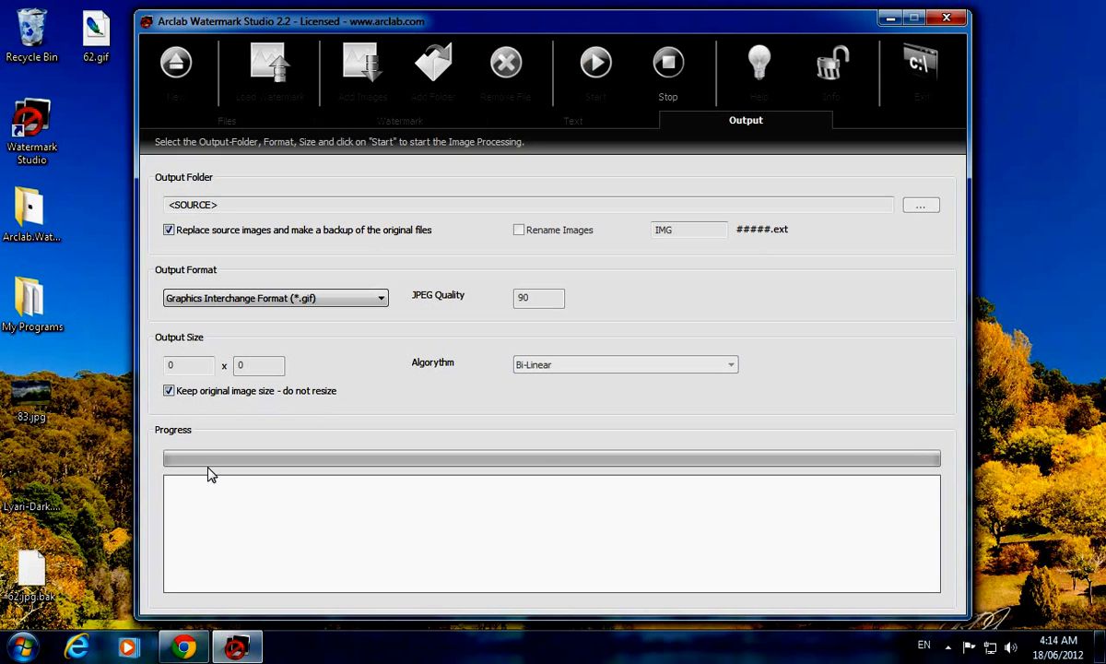
left_click(596, 62)
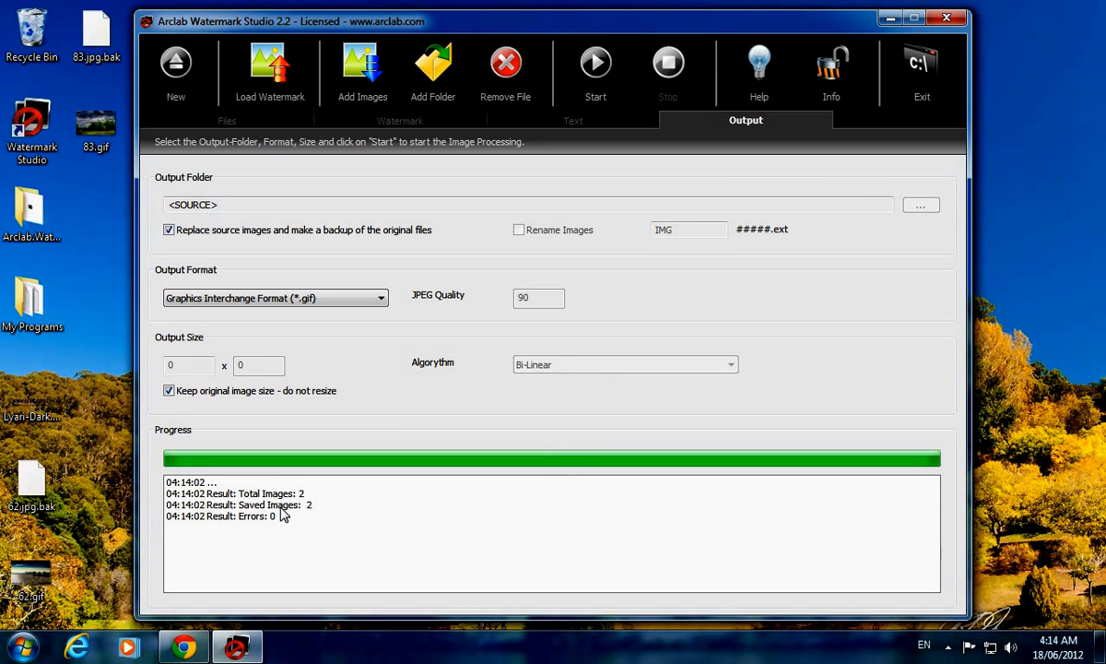
mouse_move(615, 493)
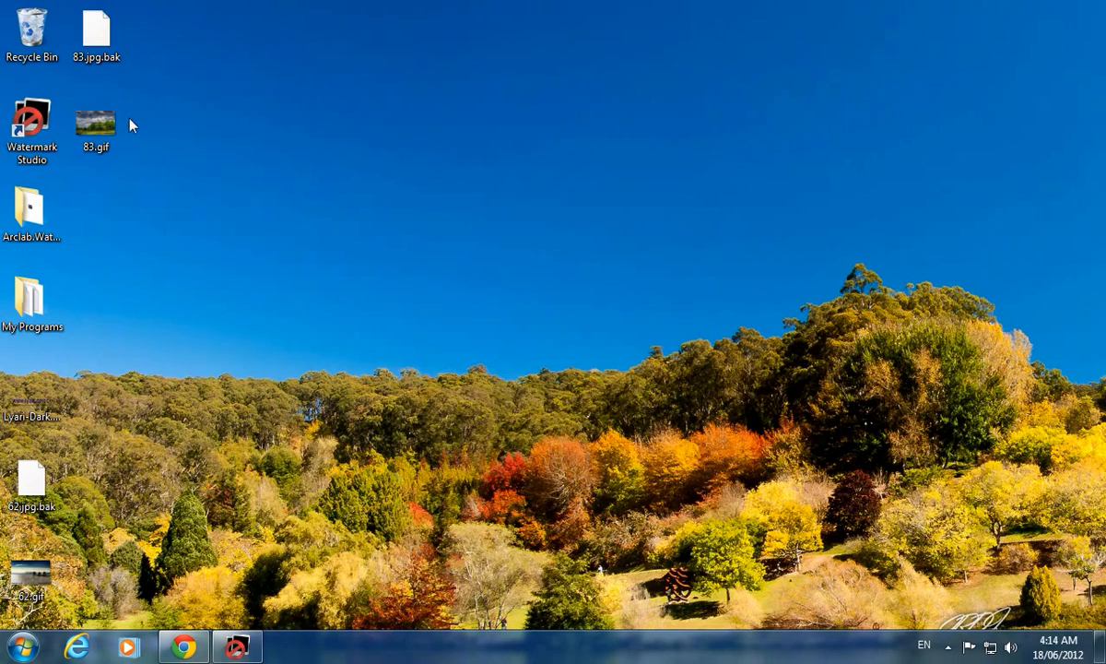
left_click(96, 120)
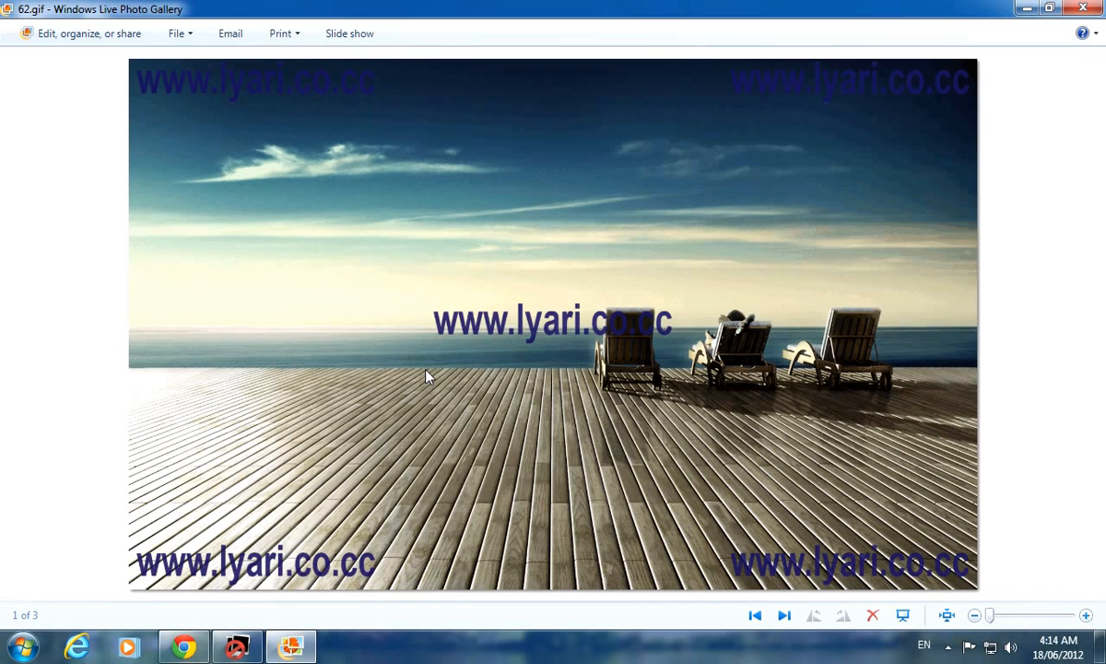
mouse_move(781, 498)
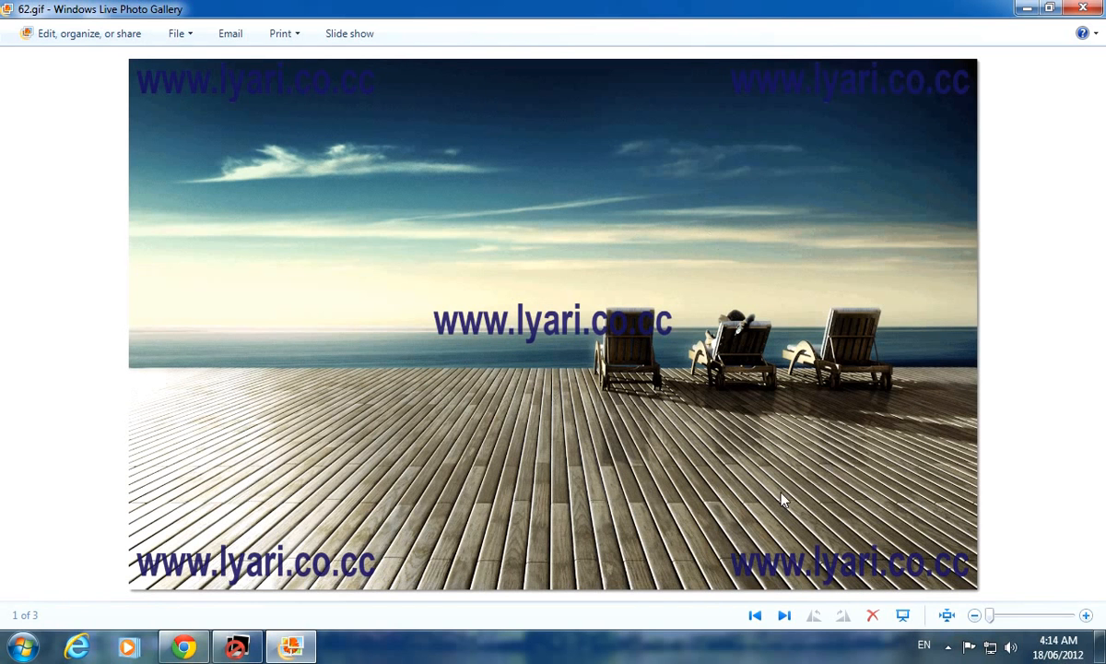
left_click(783, 616)
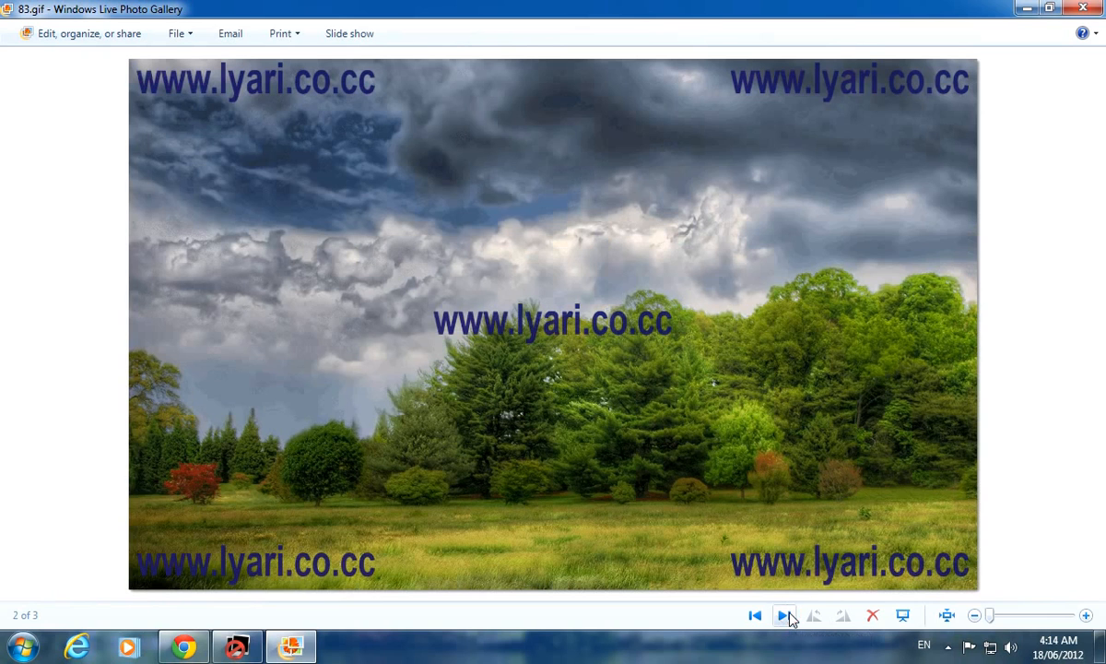